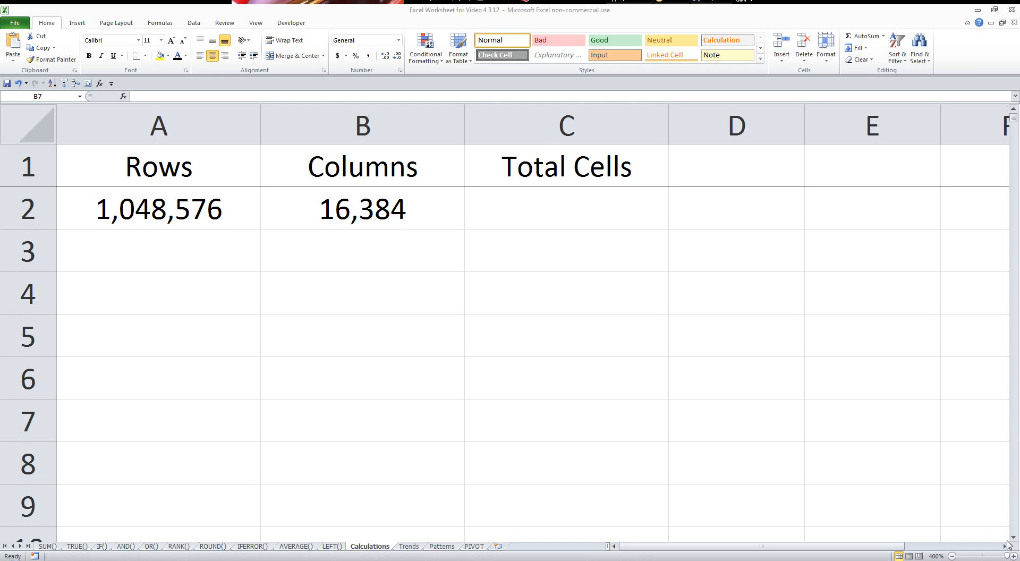
mouse_move(836, 443)
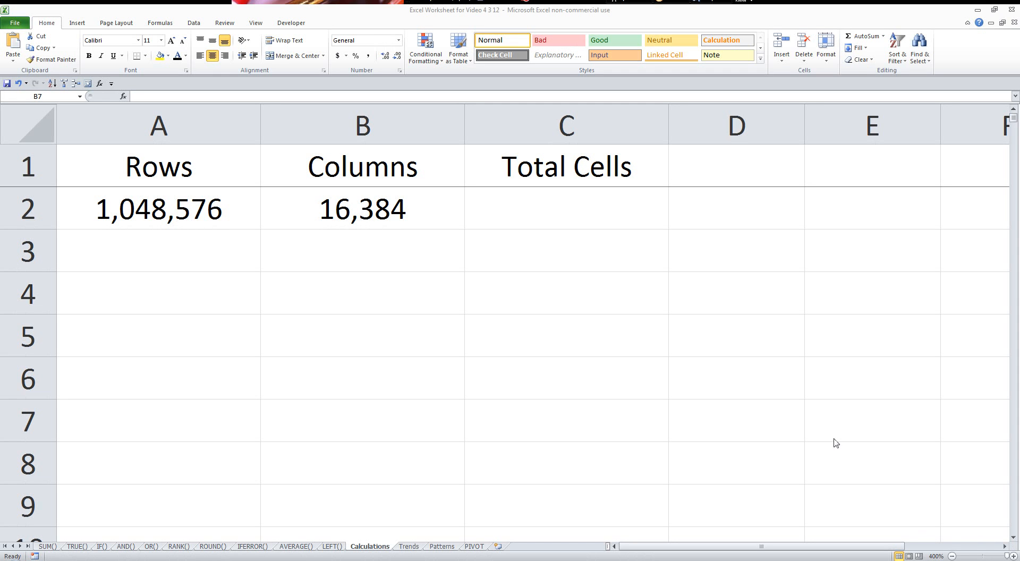
mouse_move(455, 328)
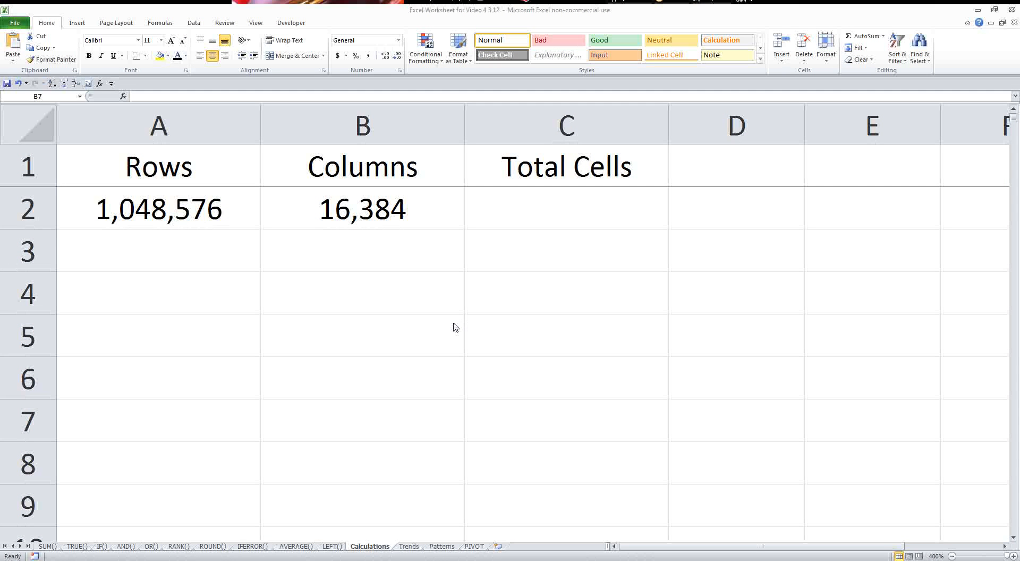
mouse_move(528, 224)
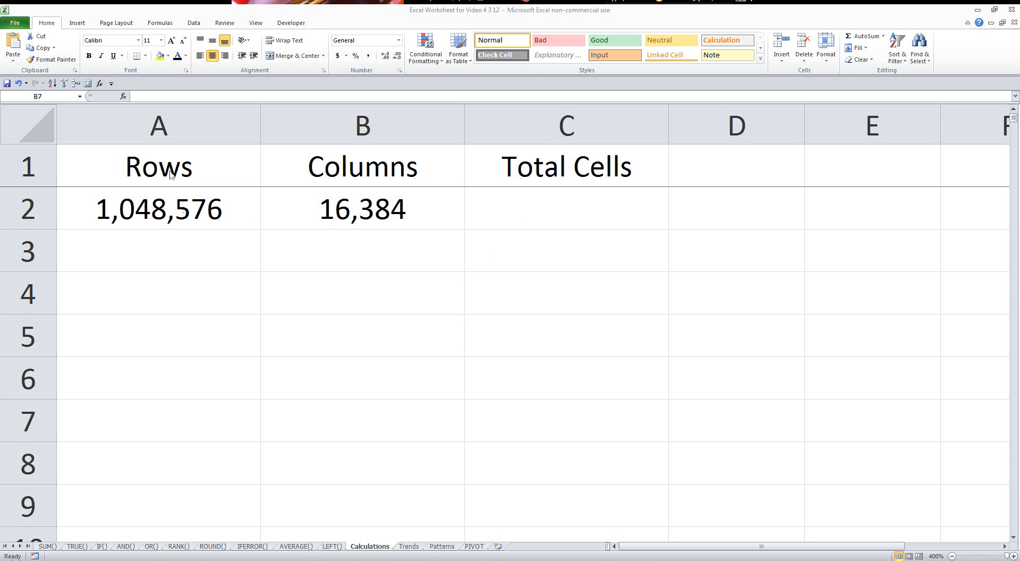
mouse_move(102, 210)
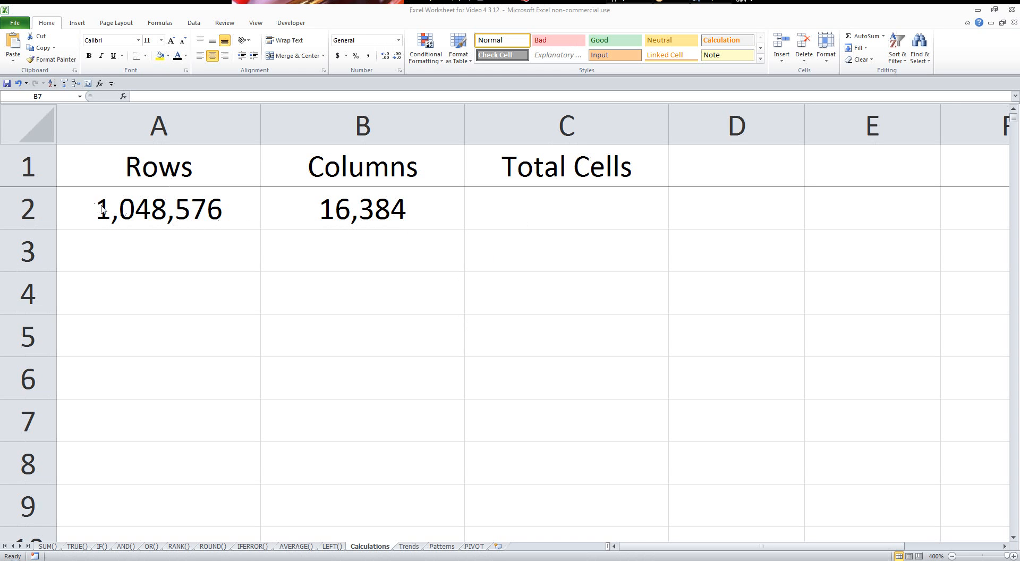
Enter =A2*B2 in C2 so Total Cells is Rows times Columns
click(157, 209)
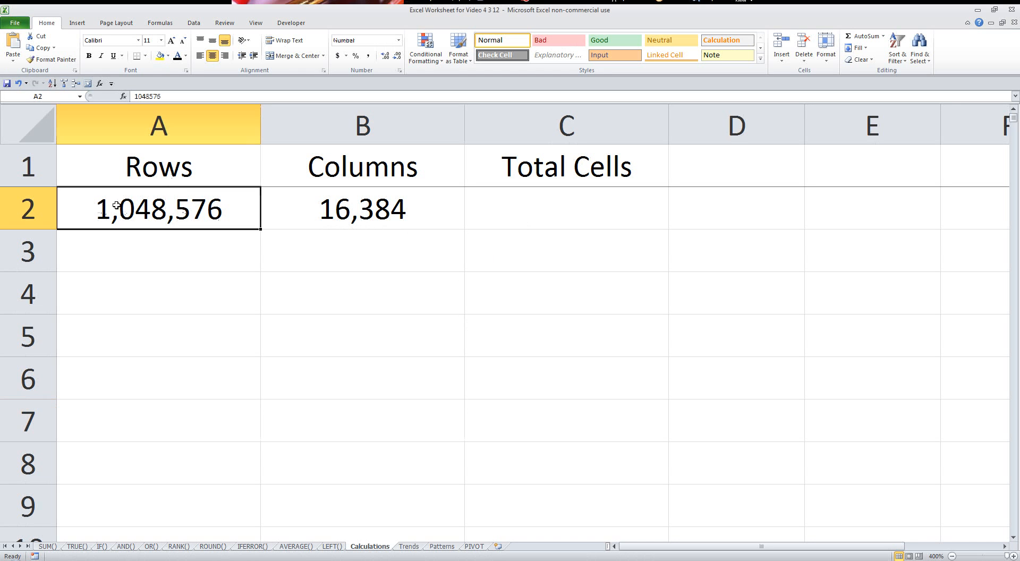
click(361, 209)
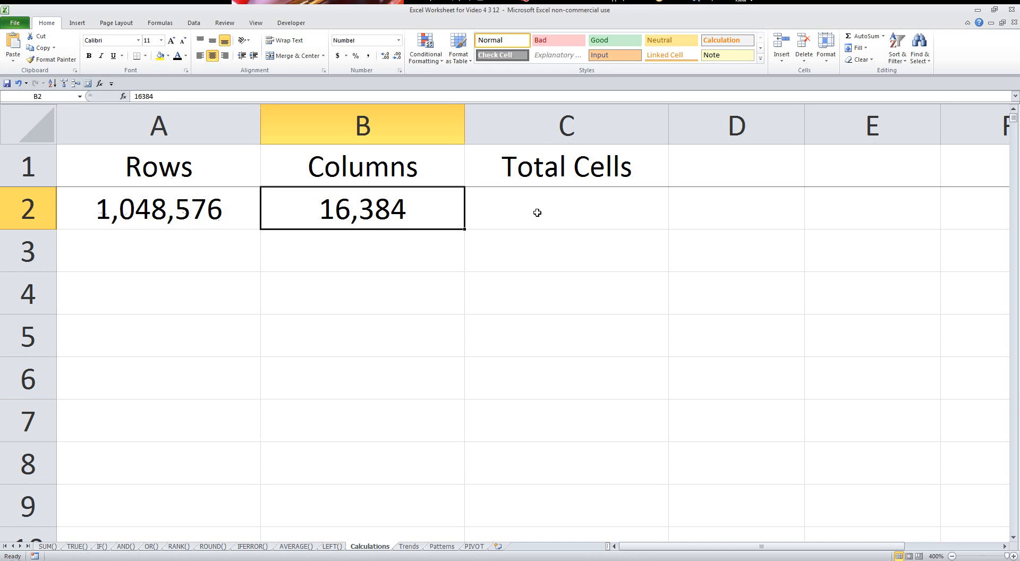
click(566, 209)
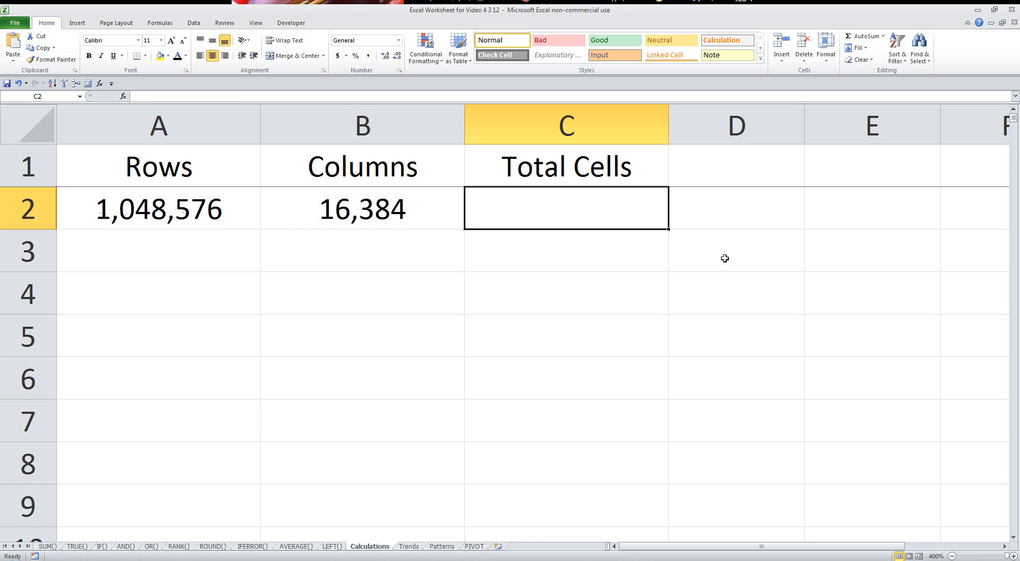
text(=)
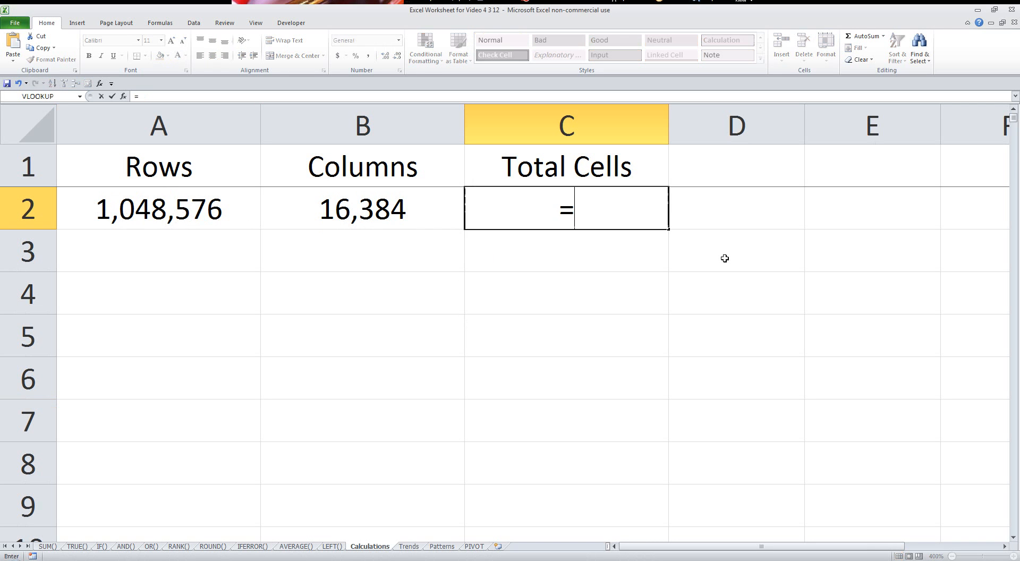
click(157, 209)
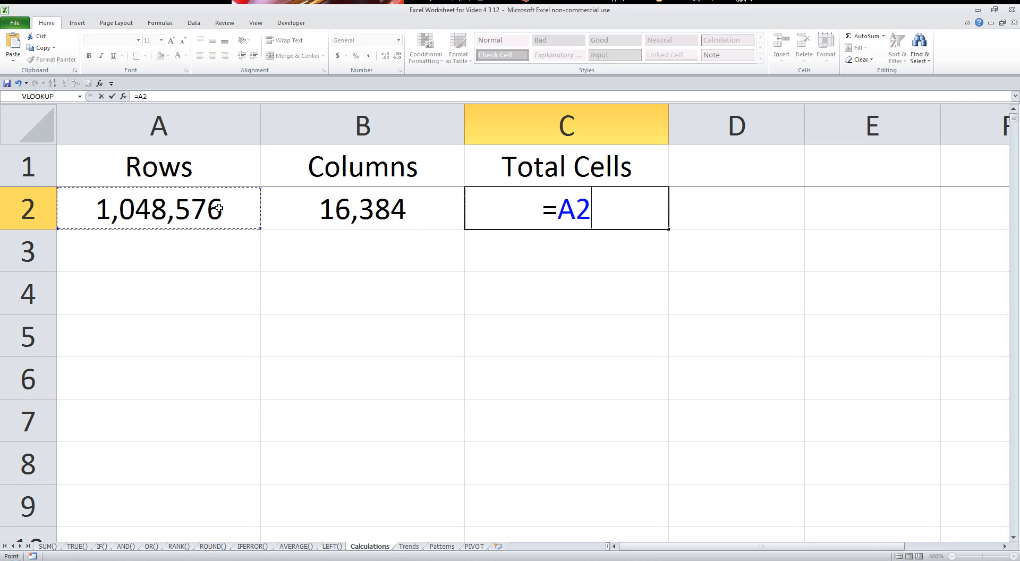
text(*B2)
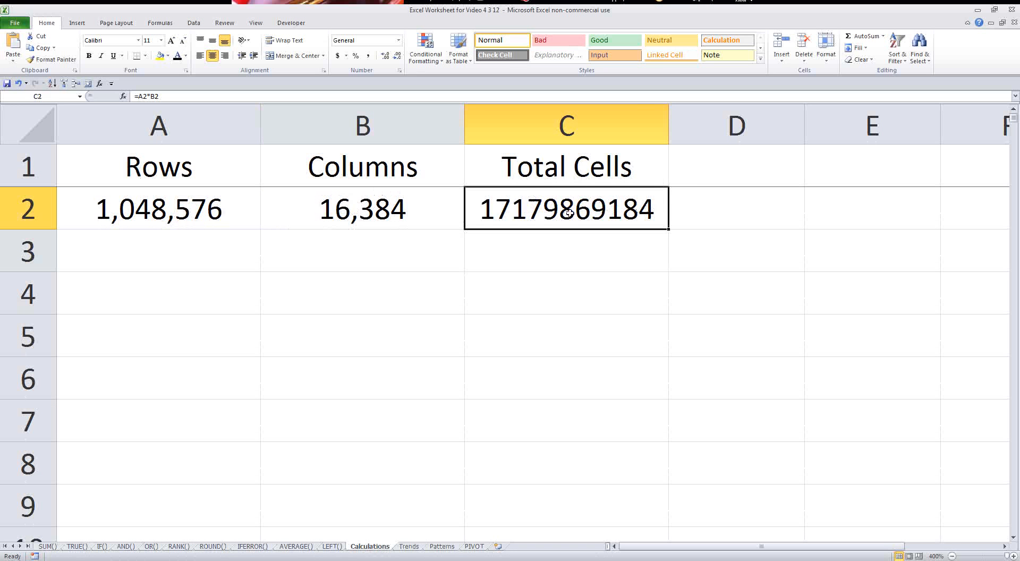
Format C2 as Number with 0 decimals and thousands separators, showing 17,179,869,184
right_click(565, 210)
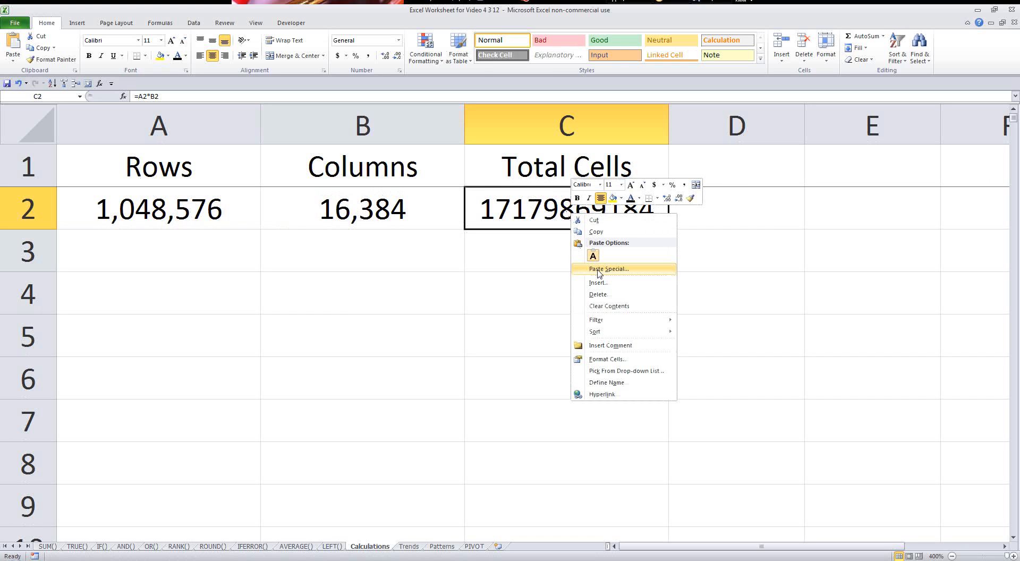
click(607, 360)
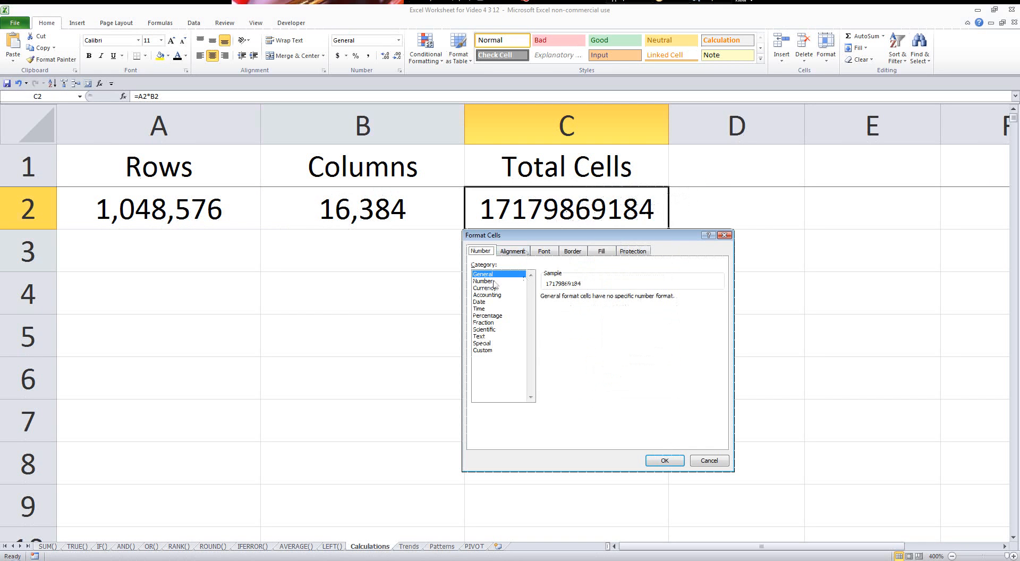
click(485, 280)
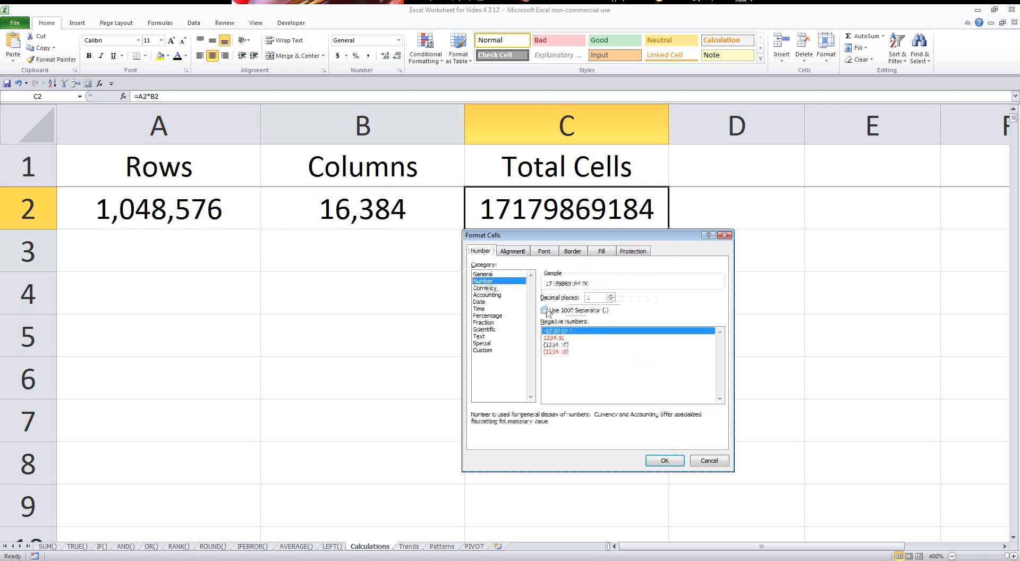
click(545, 311)
text(0)
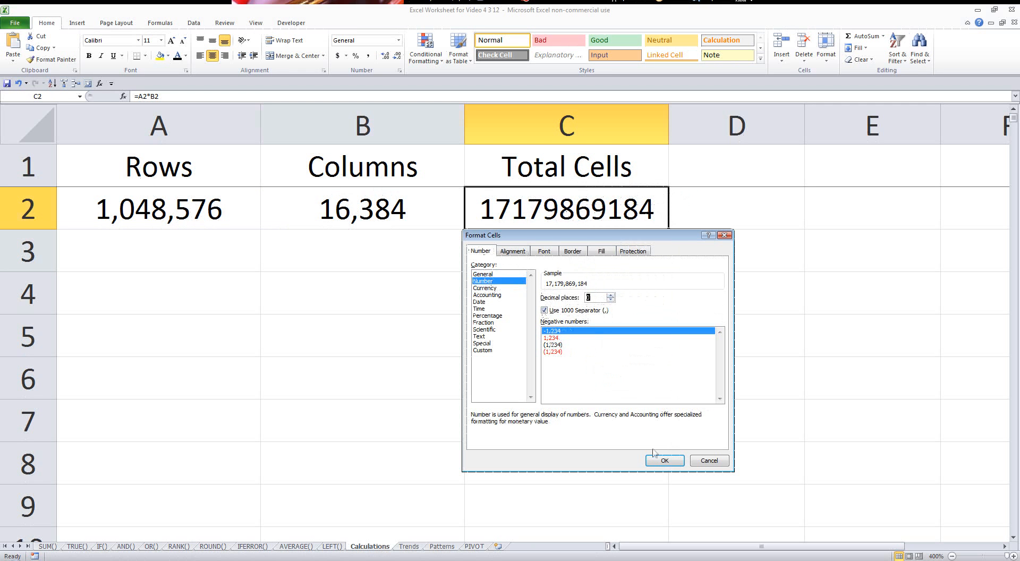
click(664, 460)
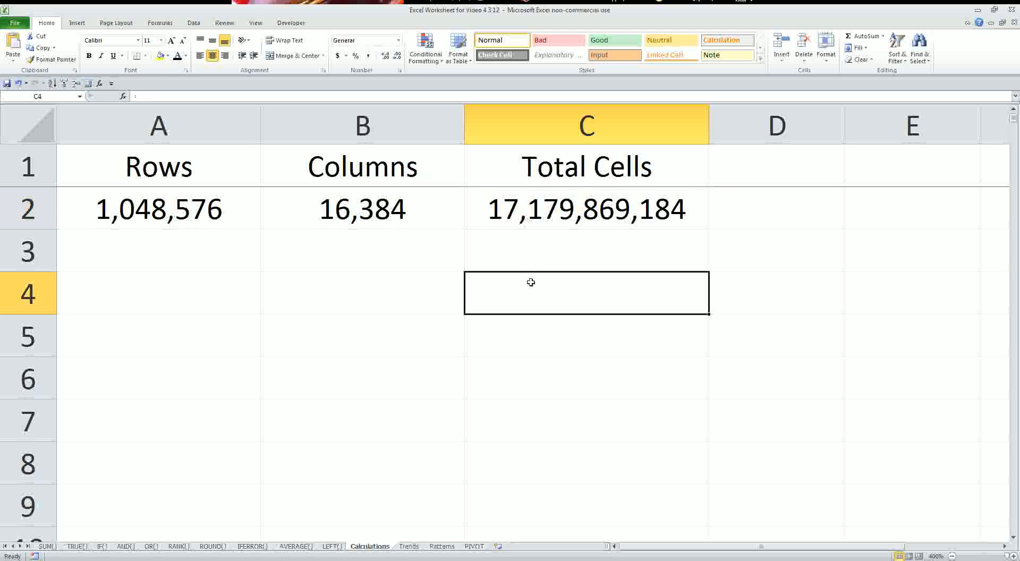
Rearrange Columns below Rows and colour the Total Cells value red
click(158, 335)
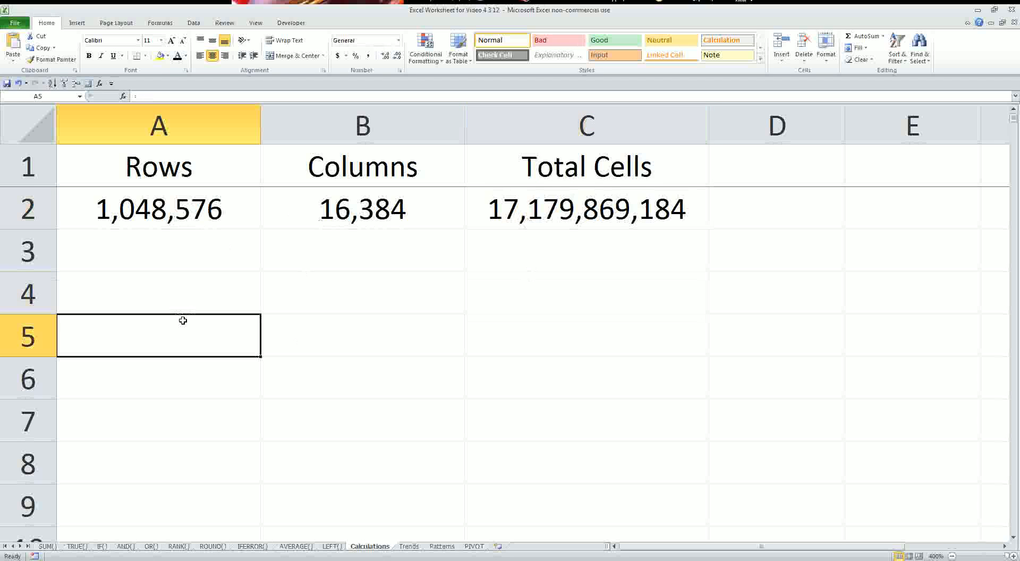
mouse_move(715, 199)
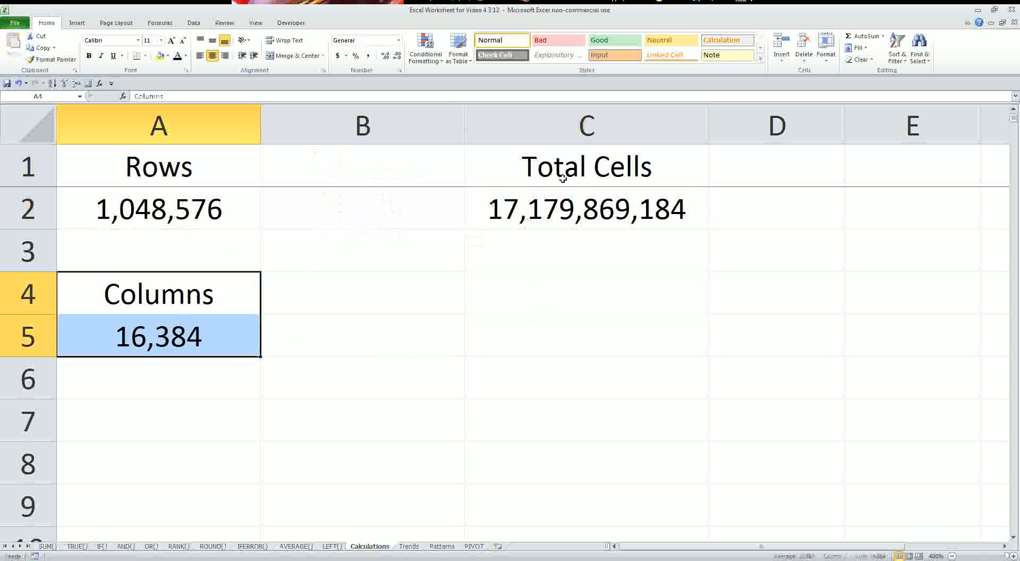
click(584, 209)
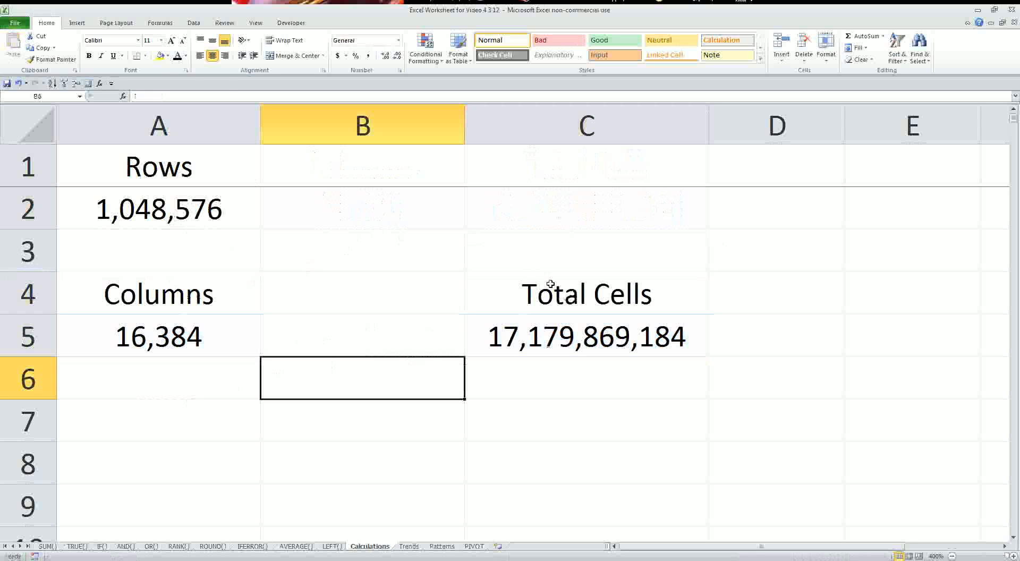
click(188, 55)
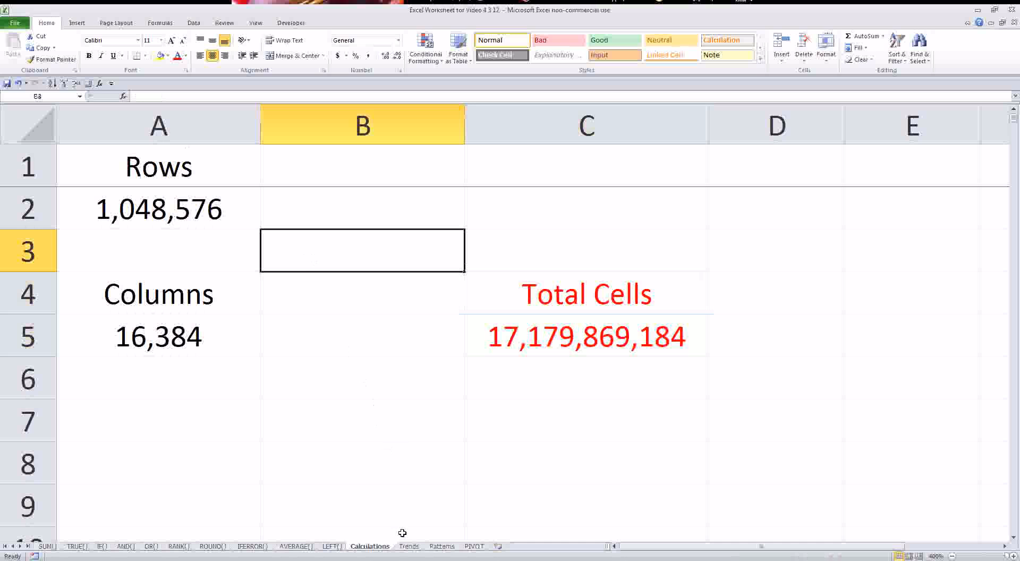
mouse_move(407, 547)
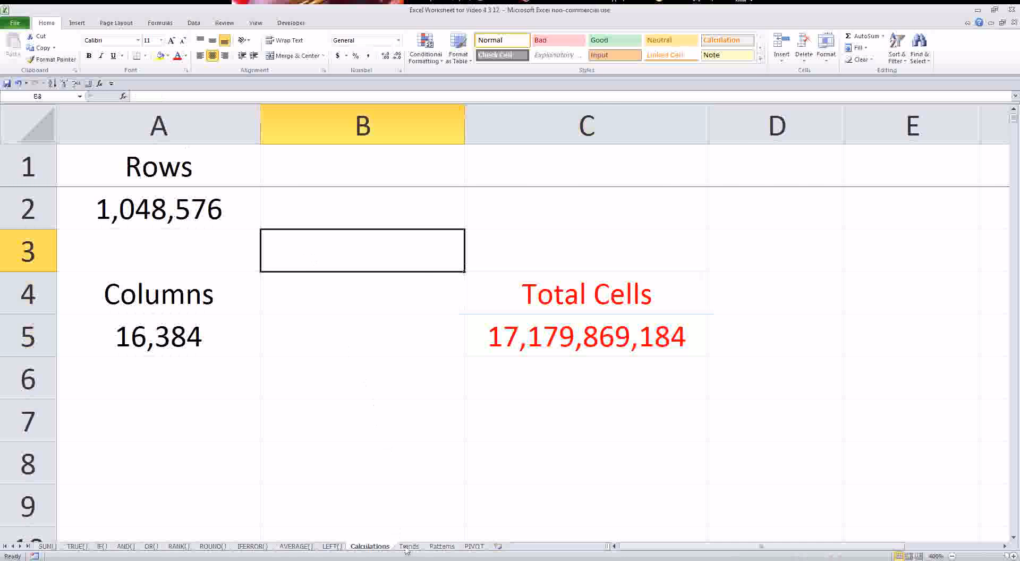
Switch to the Trends sheet and look over the Week and Clicks rows
click(408, 545)
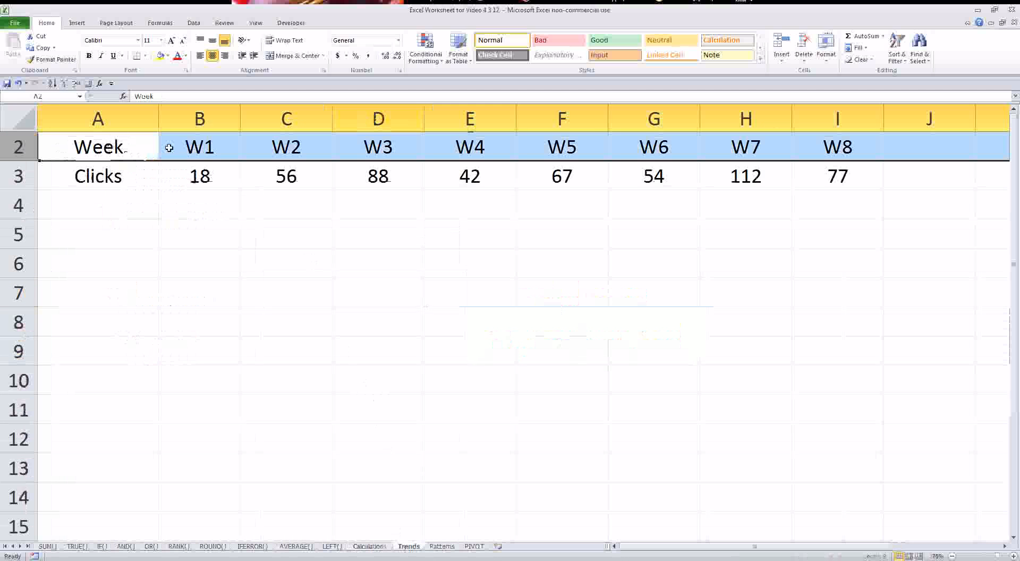
mouse_move(199, 147)
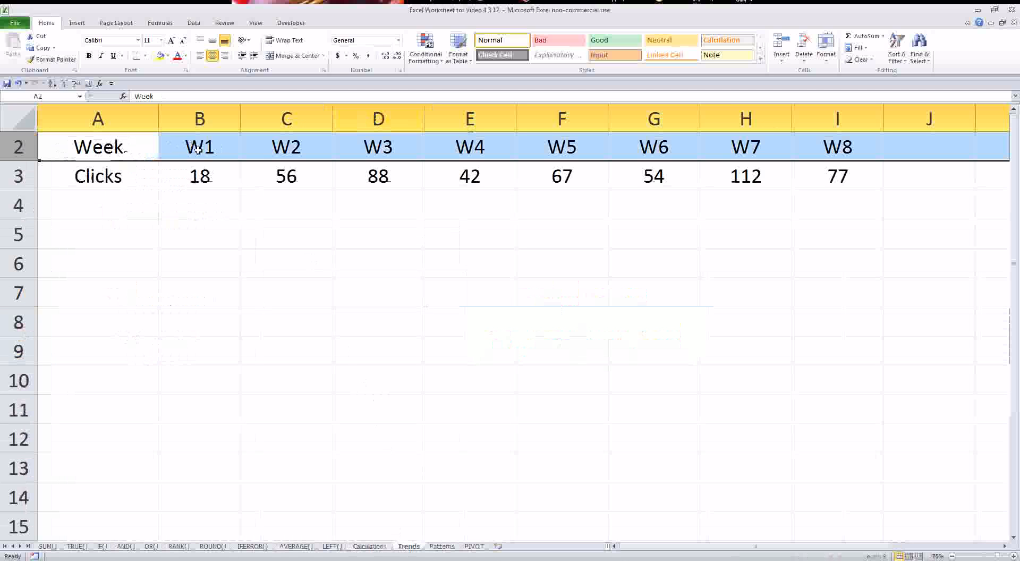
click(199, 177)
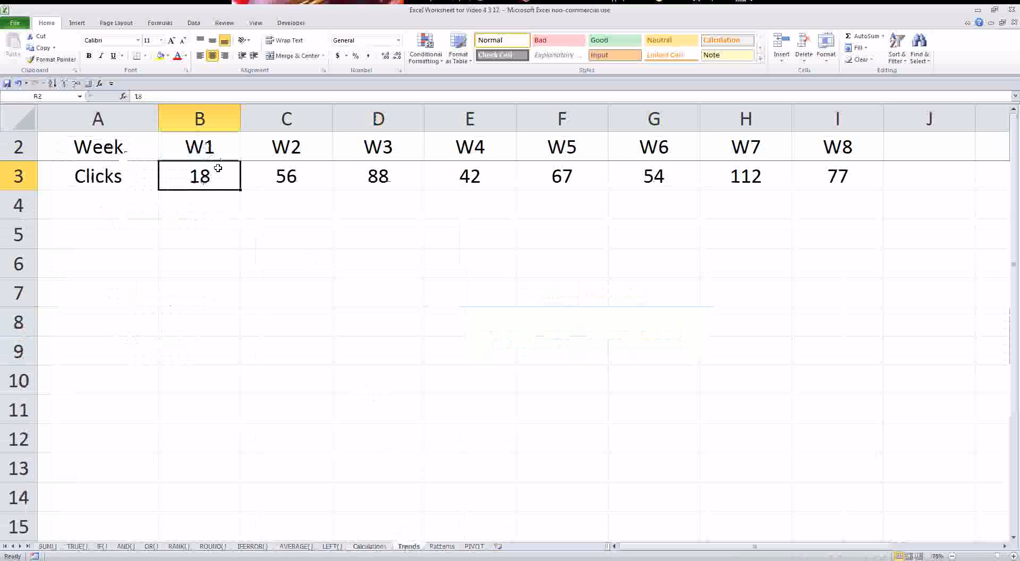
click(286, 147)
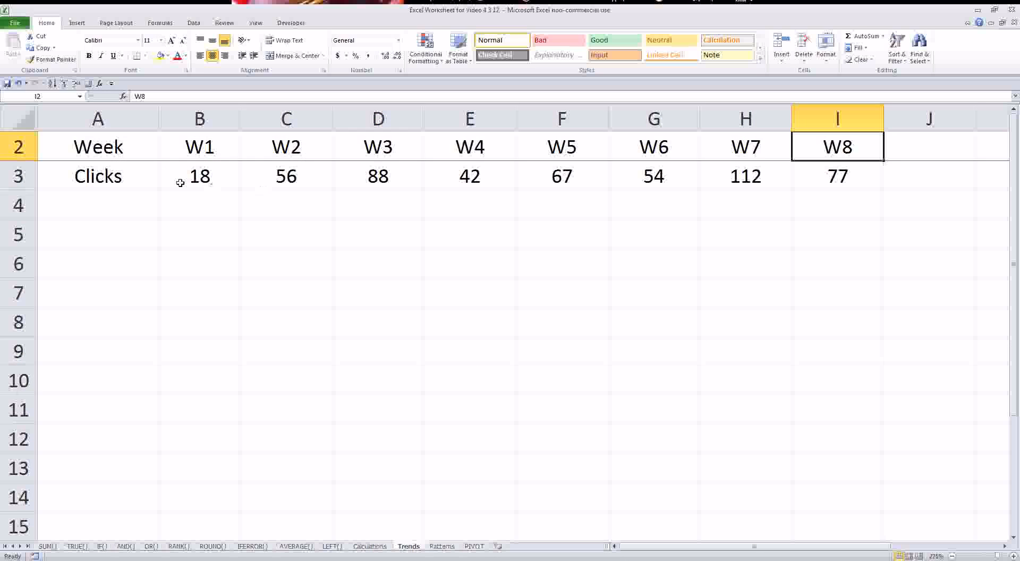
click(18, 176)
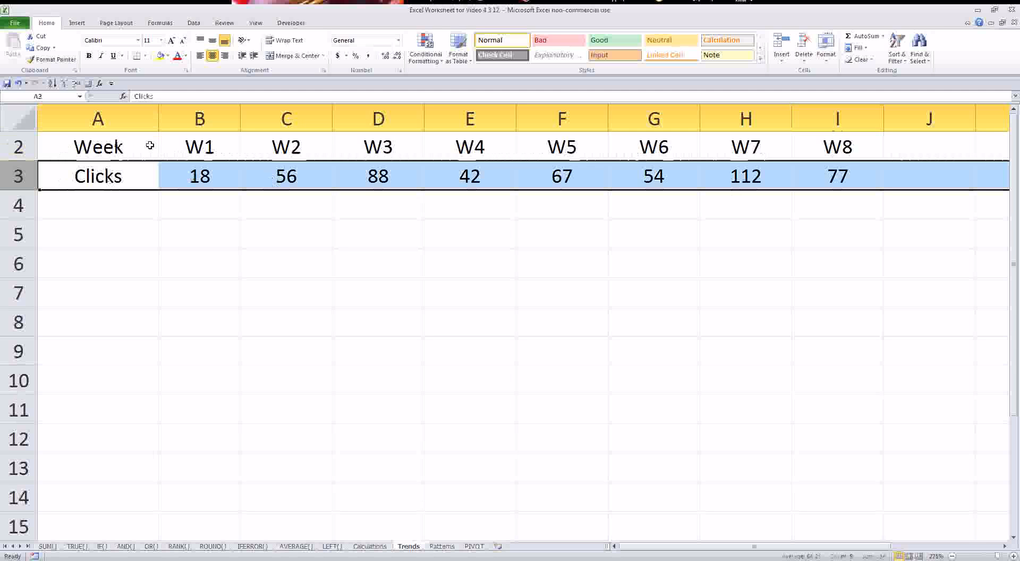
mouse_move(559, 137)
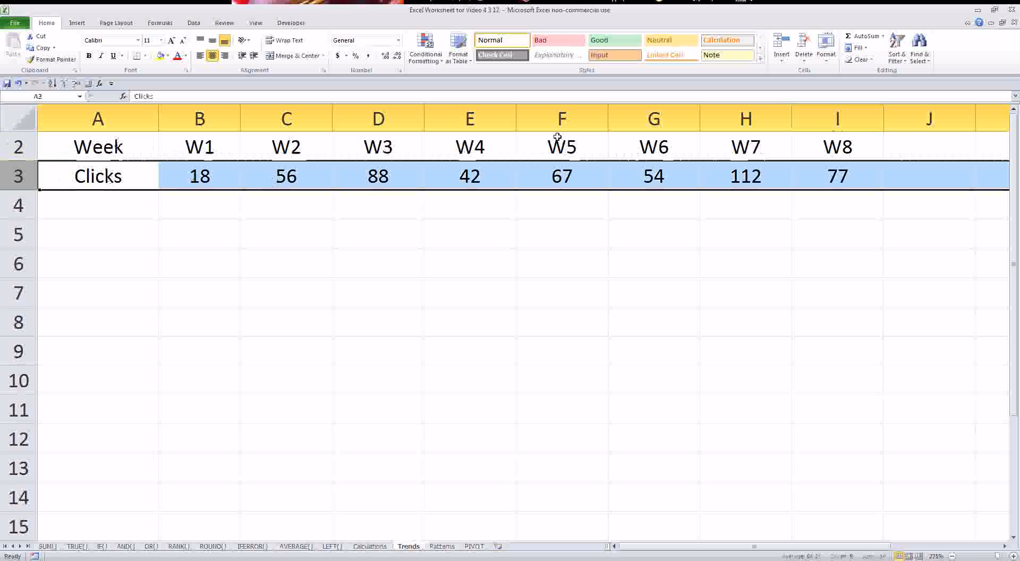
Select the Week and Clicks data range A2:I3 for charting
click(98, 147)
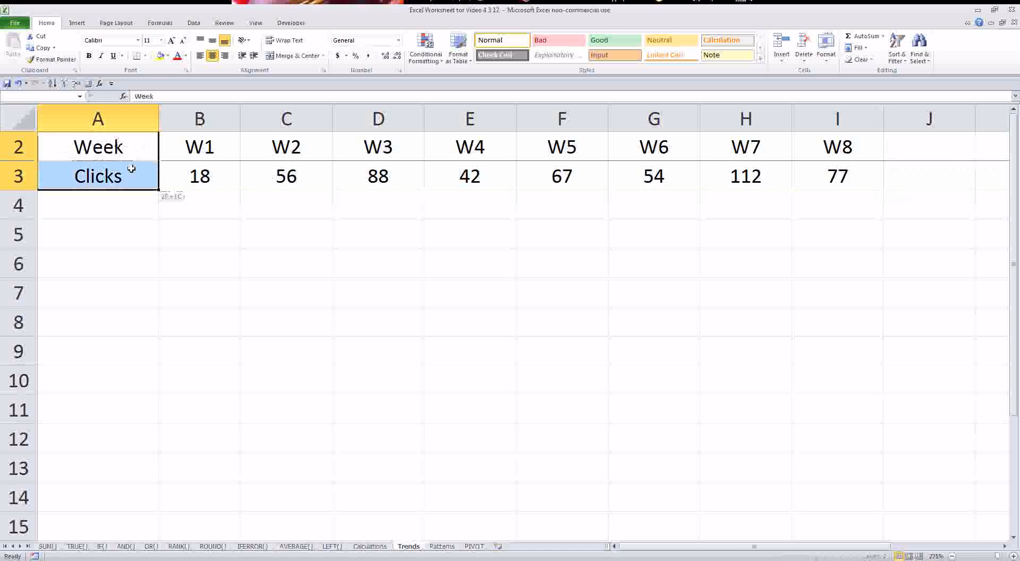
click(98, 146)
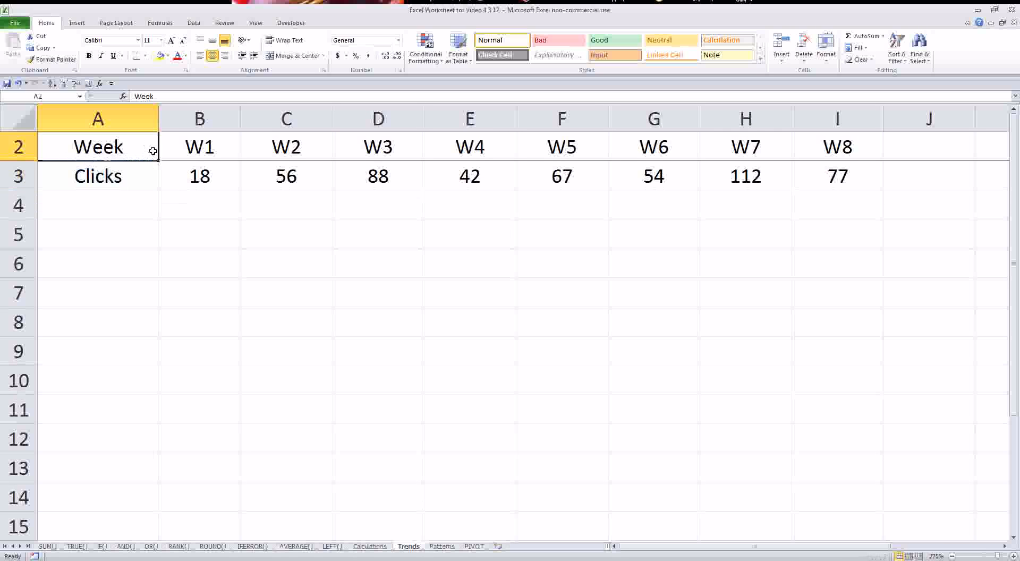
drag(97, 147, 839, 175)
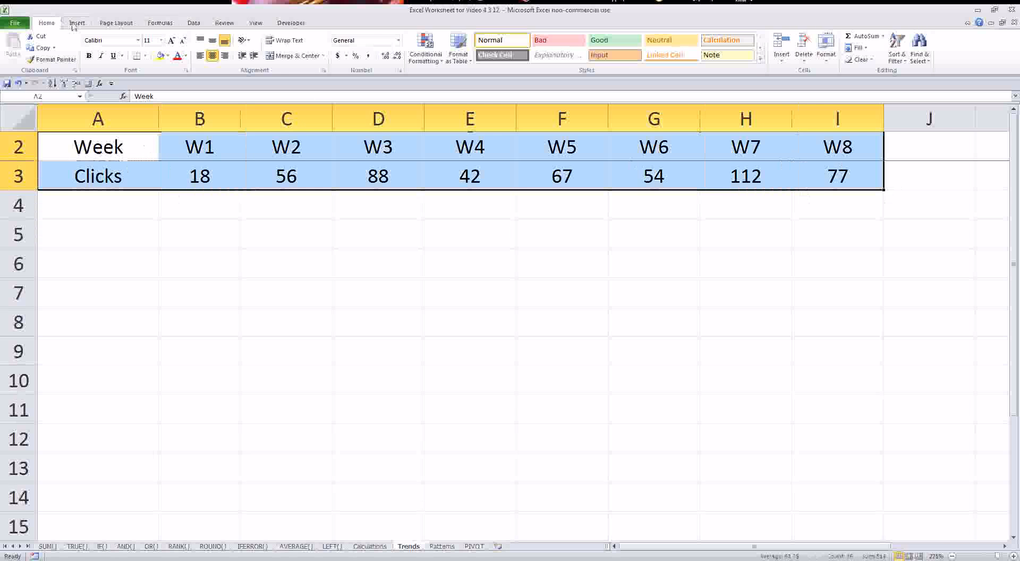
Insert a 2-D line chart of the weekly clicks from the Insert ribbon
click(76, 23)
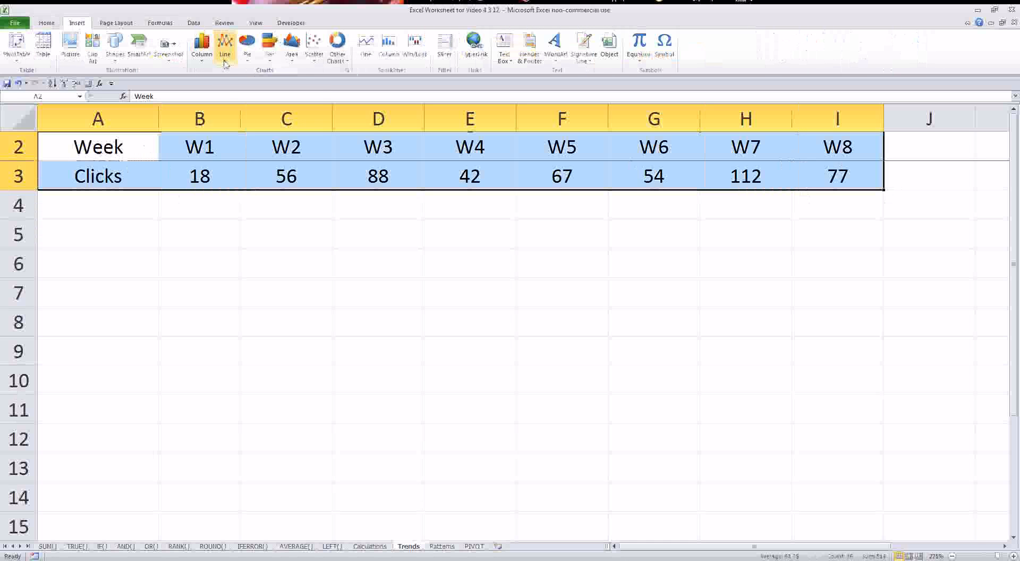
click(224, 47)
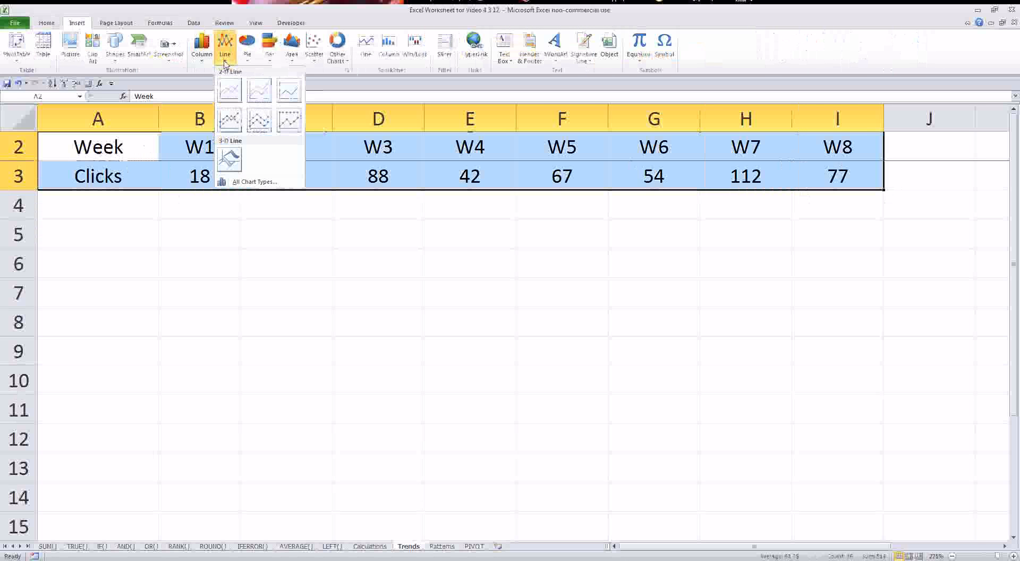
mouse_move(229, 120)
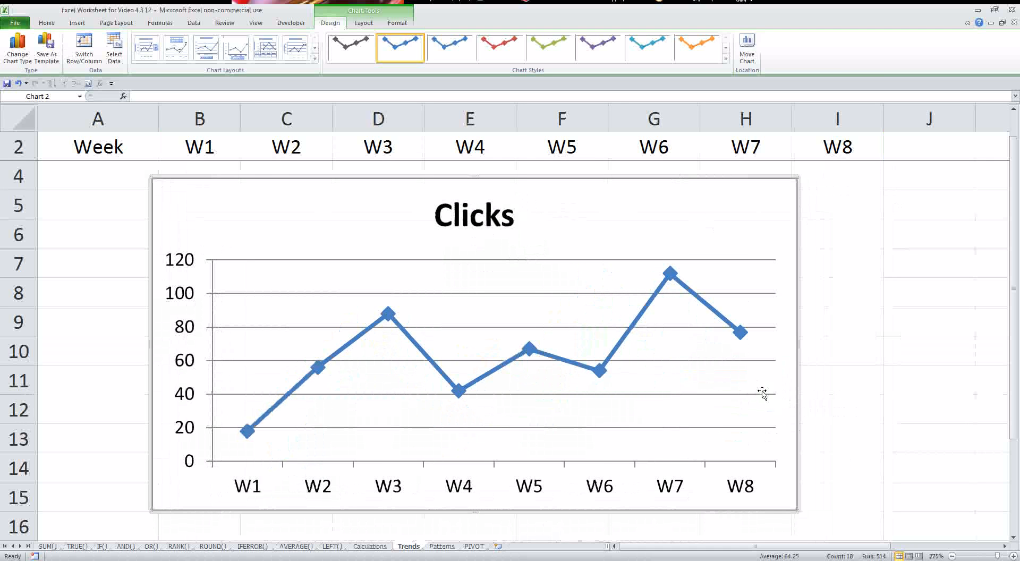
click(474, 215)
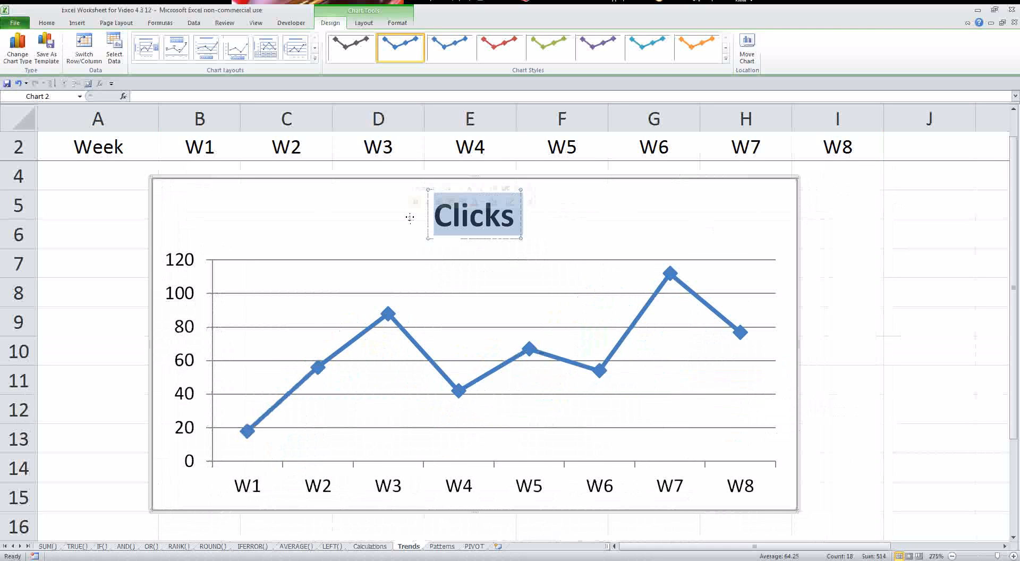
mouse_move(408, 219)
text(N)
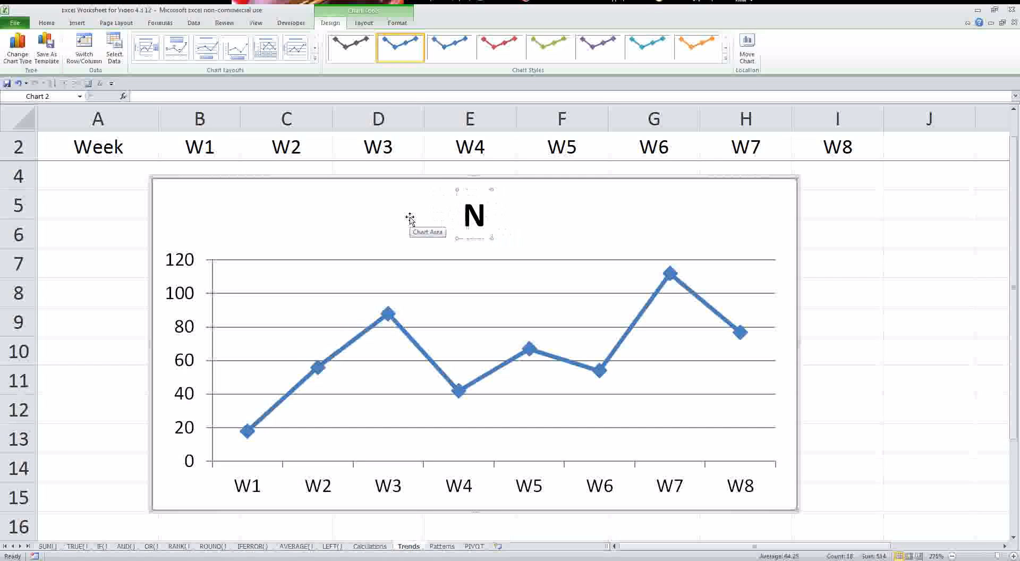
Title the chart 'Number of Clicks, W1-W8'
text(umber of Clicks)
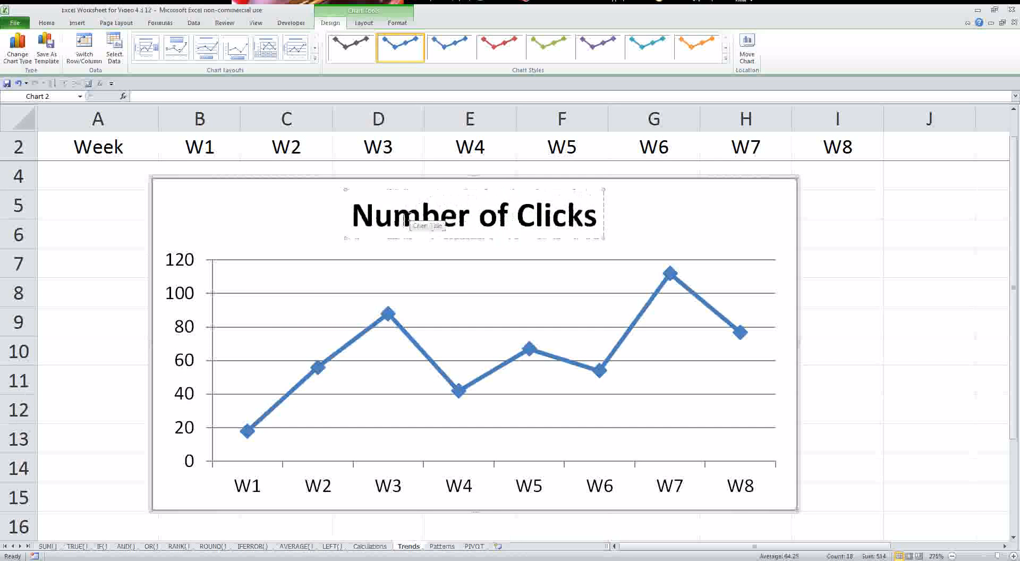
text(, W1-)
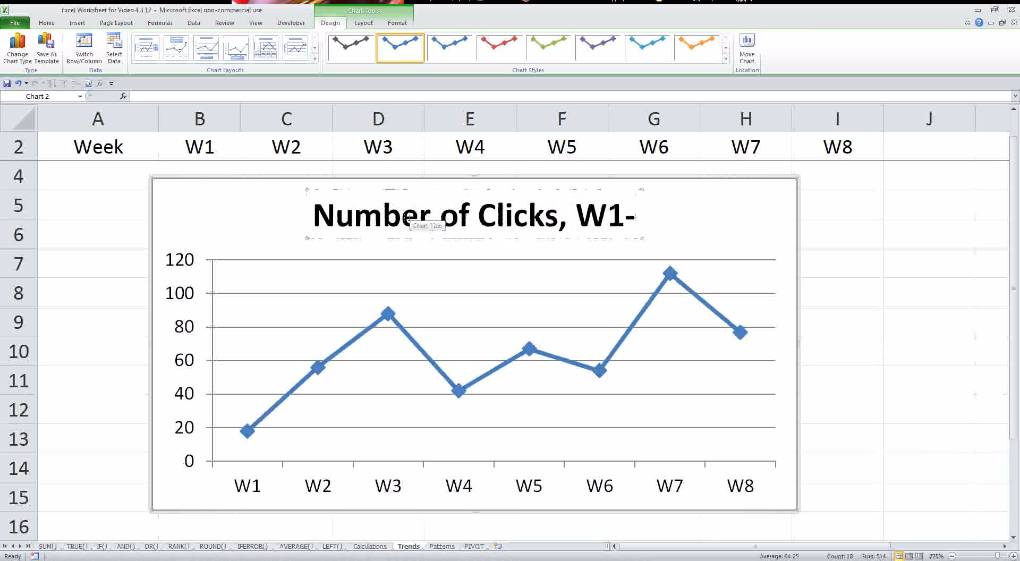
text(W)
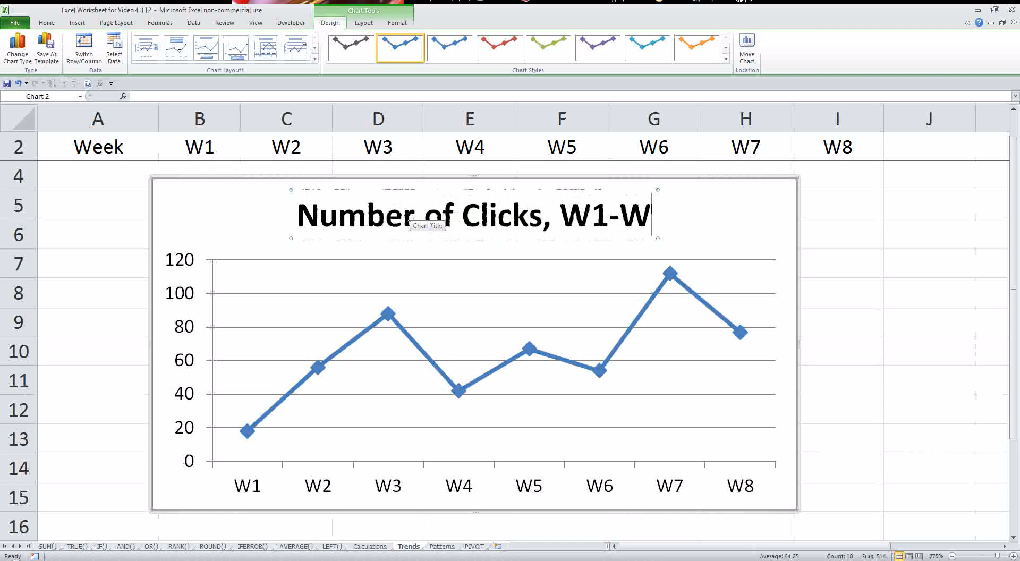
text(8)
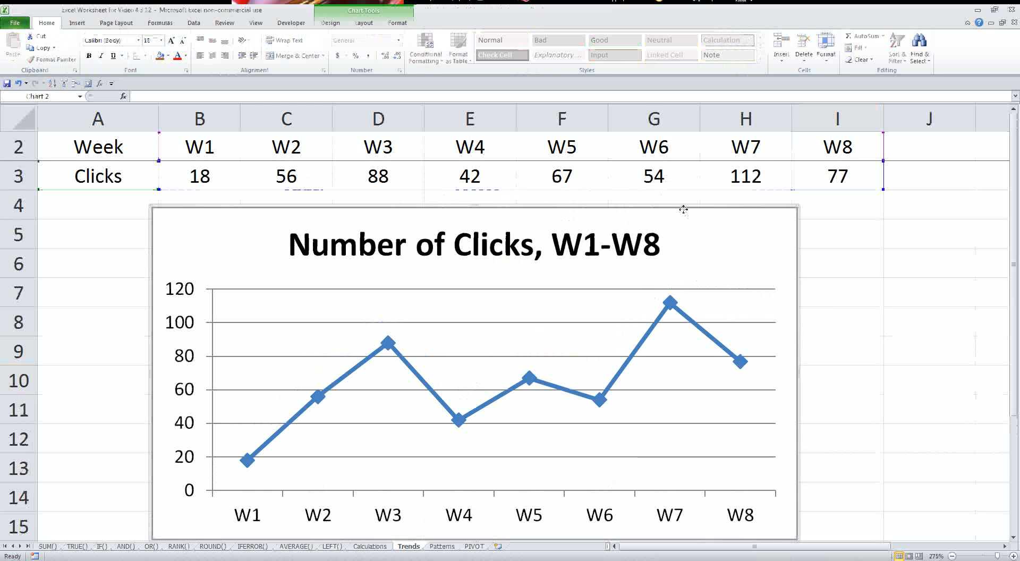
Add bold data labels to every point of the clicks series
right_click(670, 299)
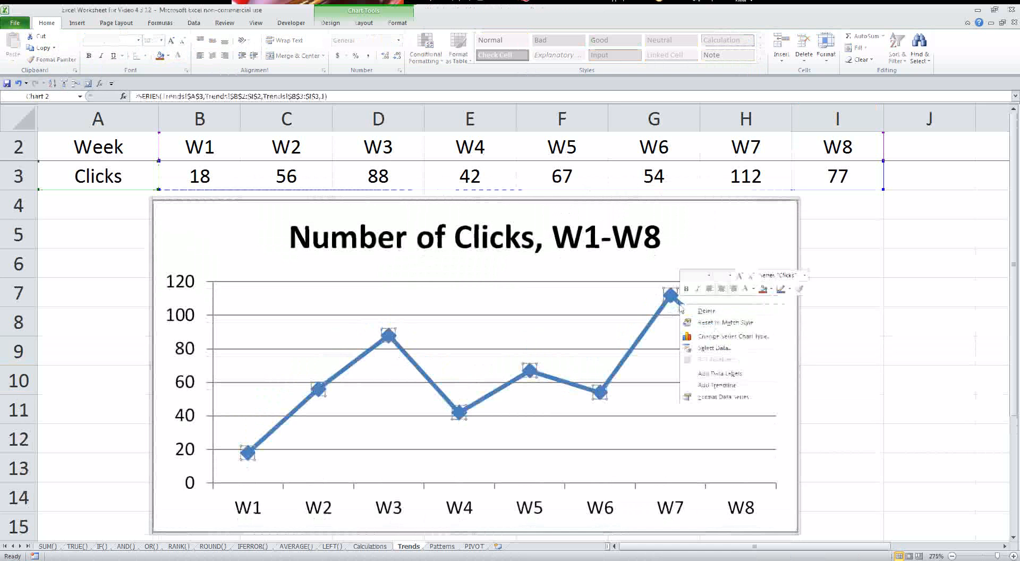
click(718, 373)
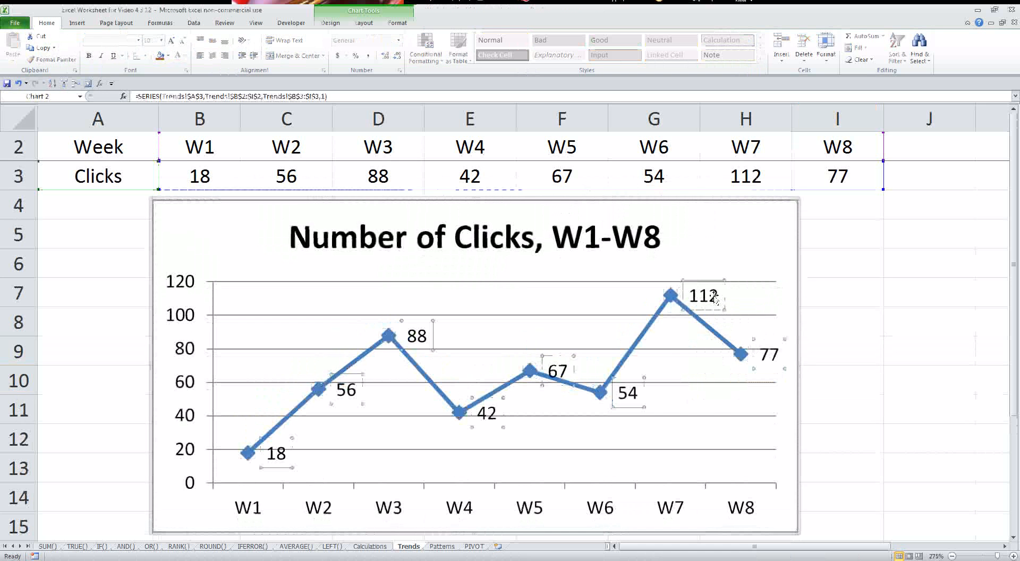
click(837, 320)
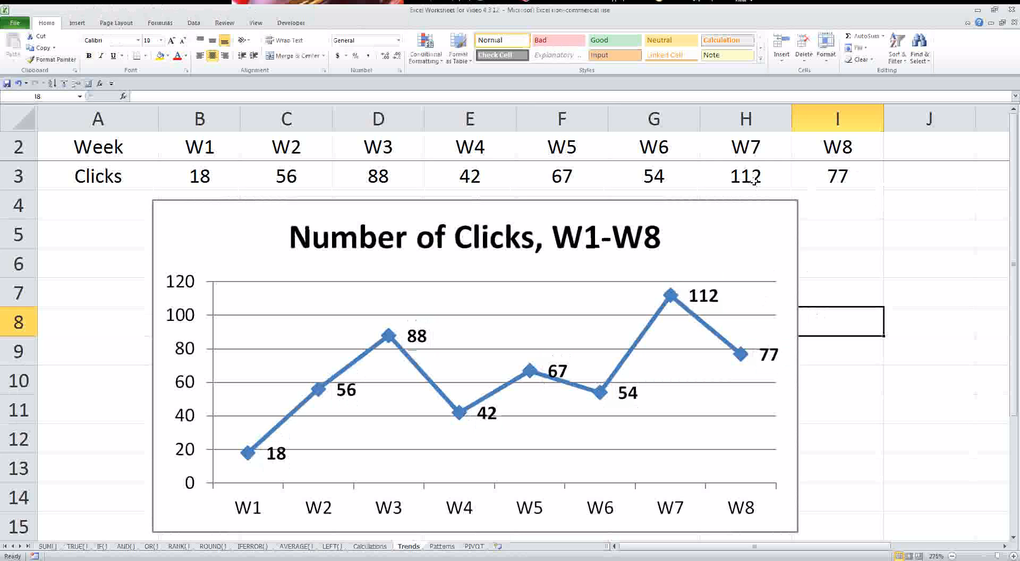
Change the W7 click count in H3 to 110
click(745, 177)
text(1010)
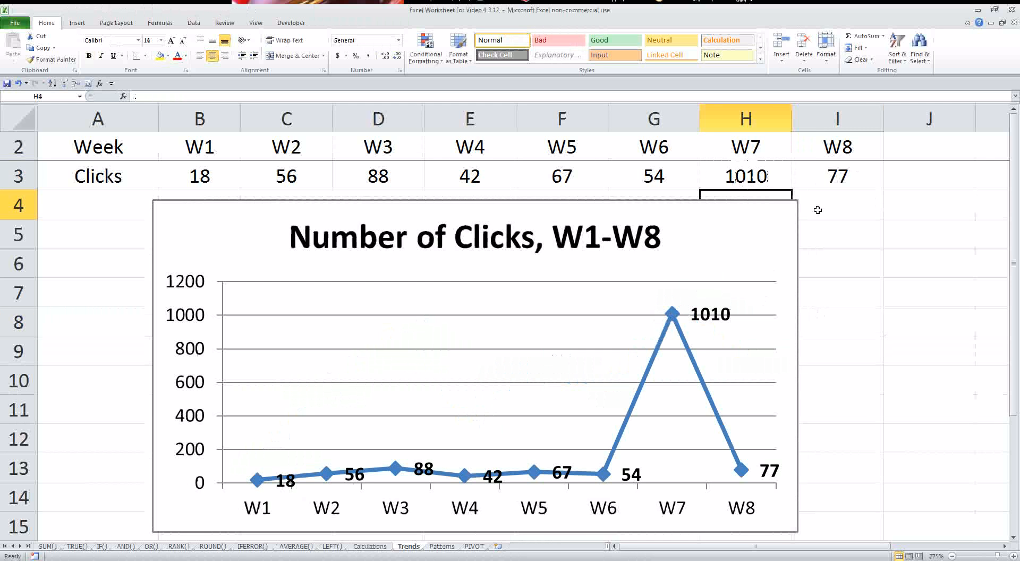
text(110)
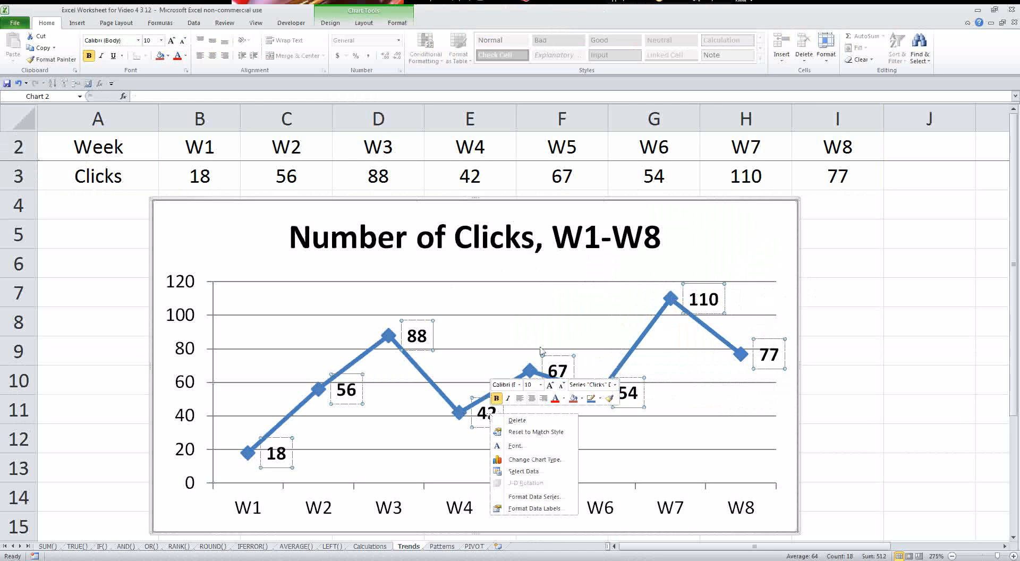
Deselect the chart and move to the Patterns sheet of customer sales data
click(929, 262)
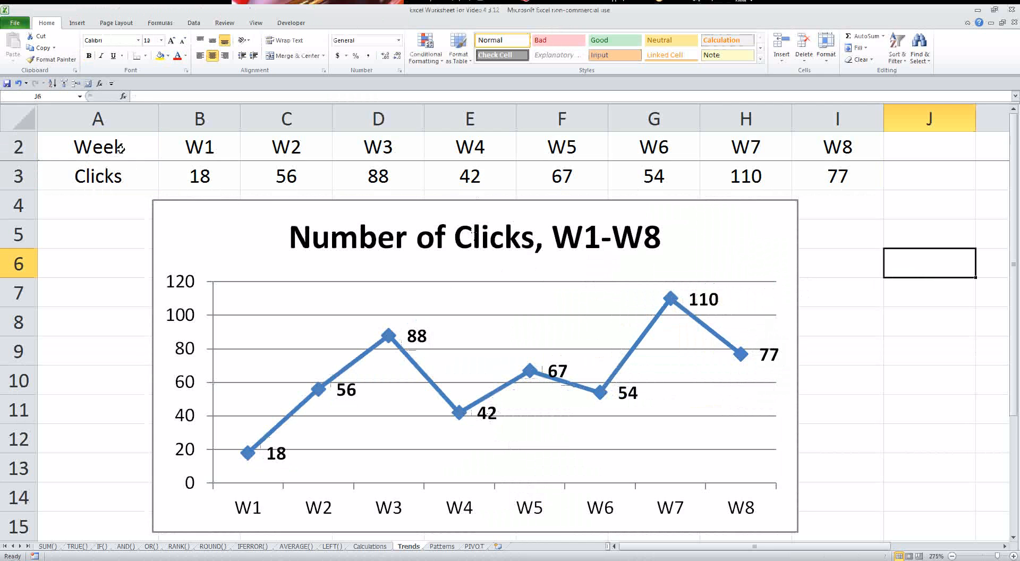
drag(98, 147, 838, 175)
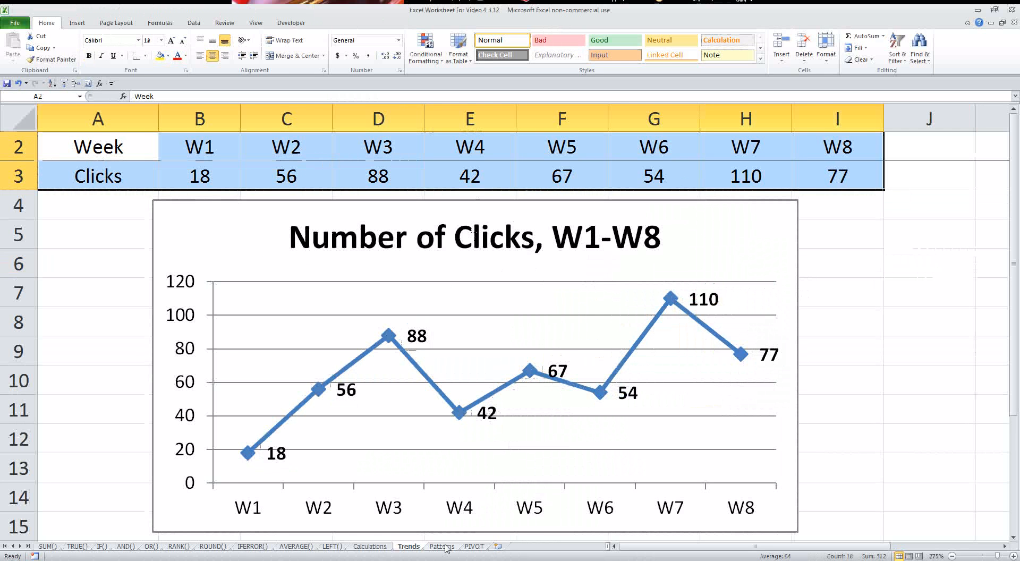
click(441, 547)
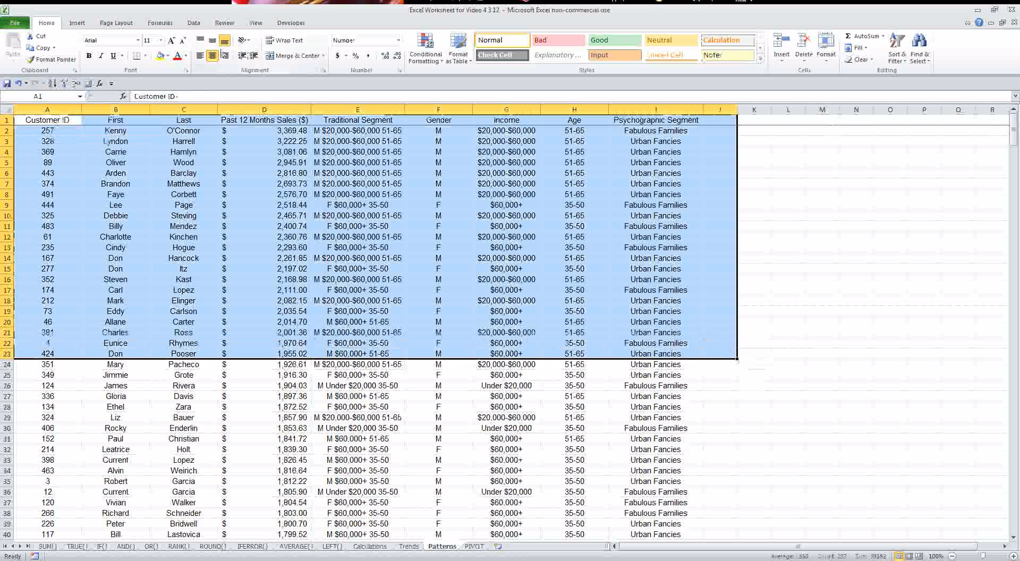
Zoom the Patterns worksheet via the View ribbon so the table reads easily
click(255, 23)
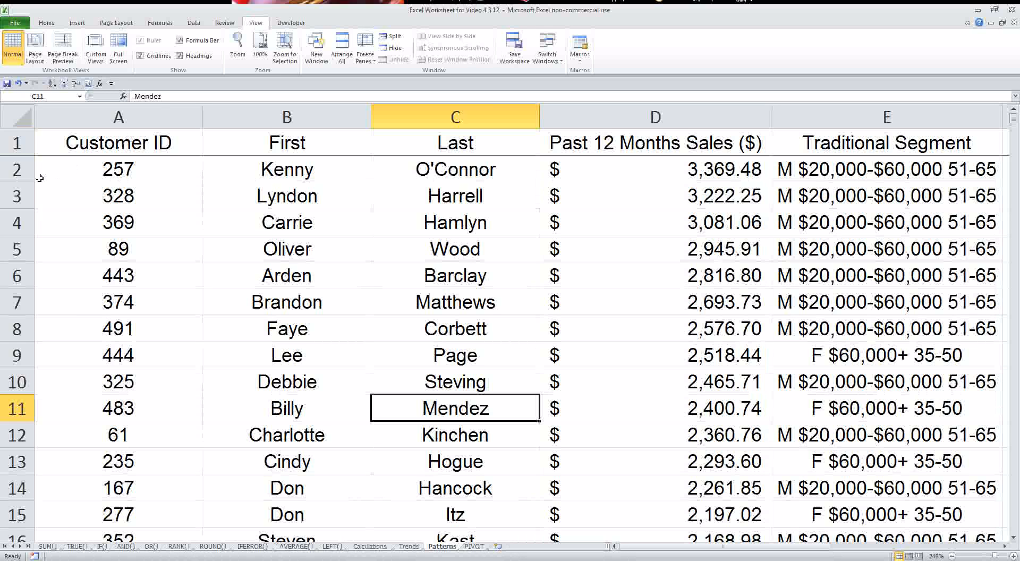
click(18, 195)
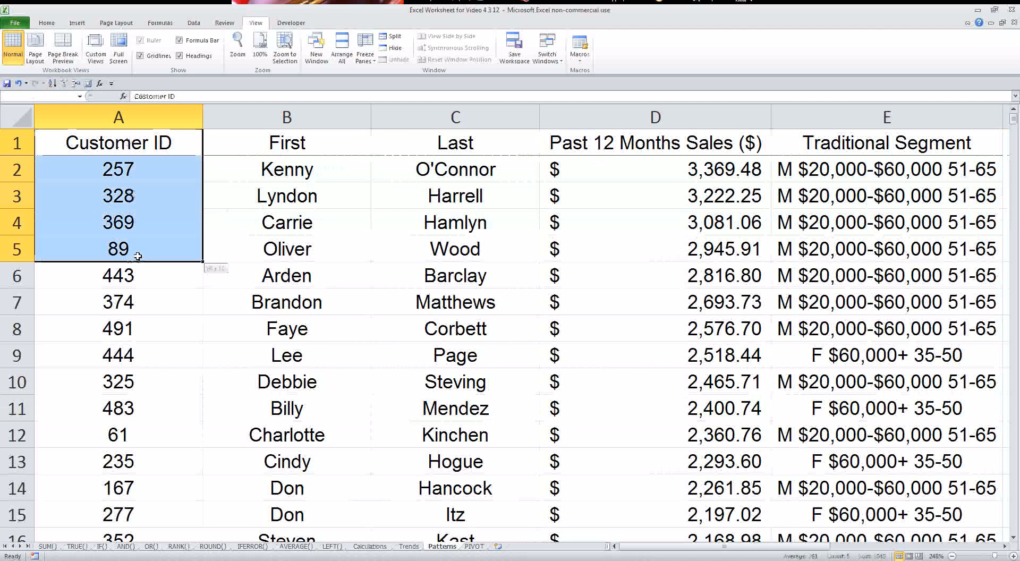
drag(118, 249, 118, 355)
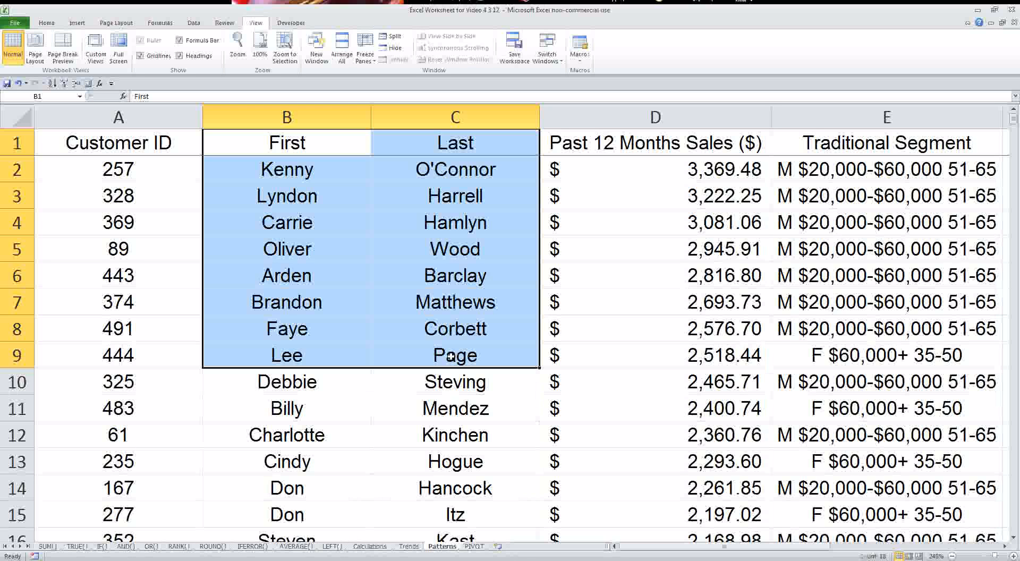
mouse_move(253, 223)
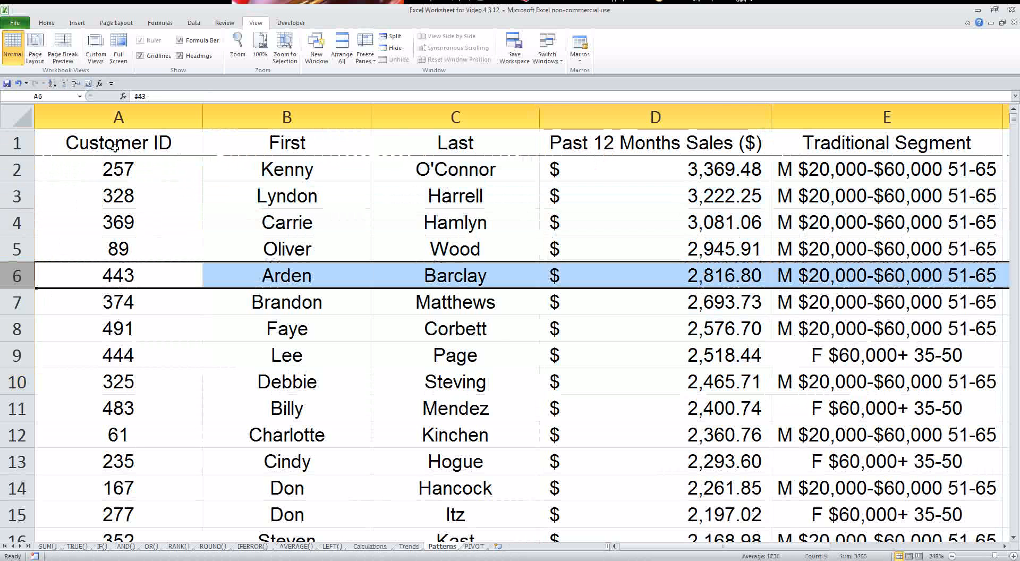
click(118, 222)
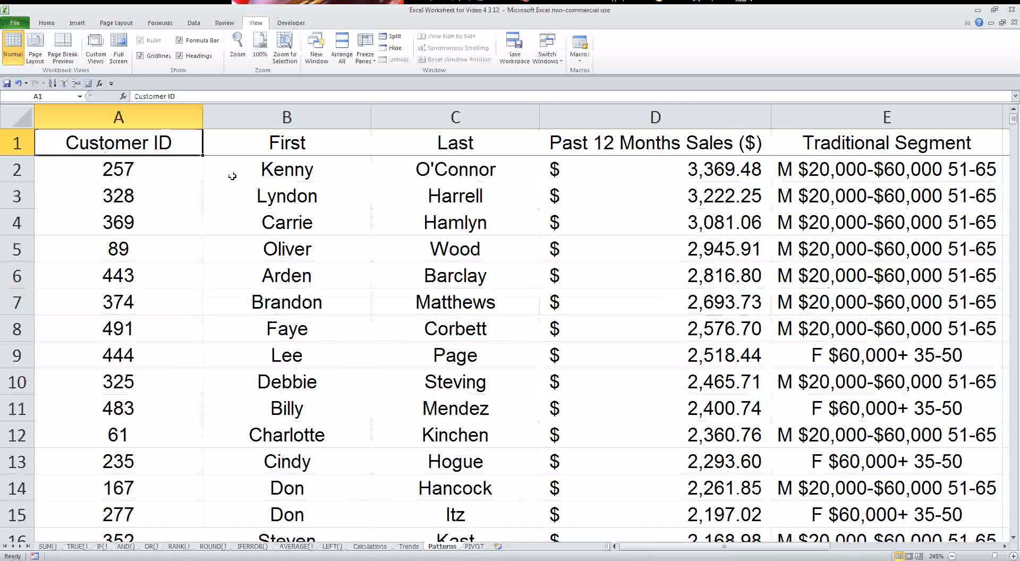
mouse_move(500, 443)
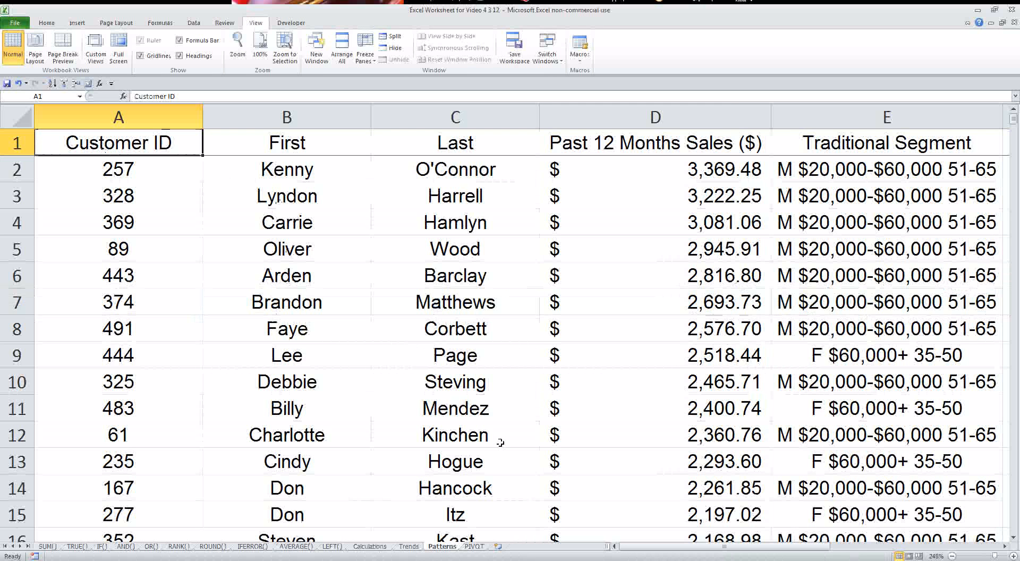
click(118, 117)
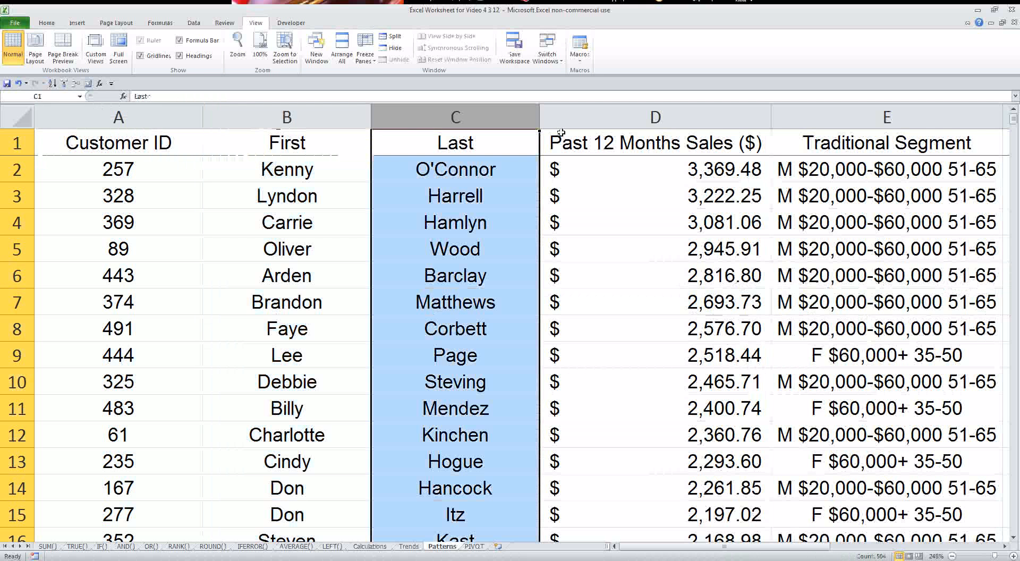
click(119, 117)
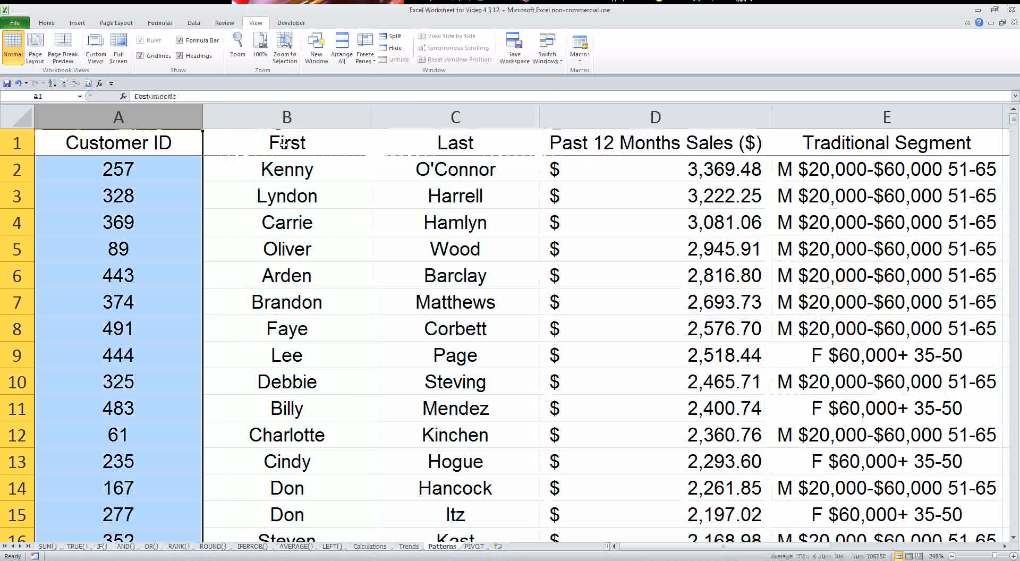
click(454, 116)
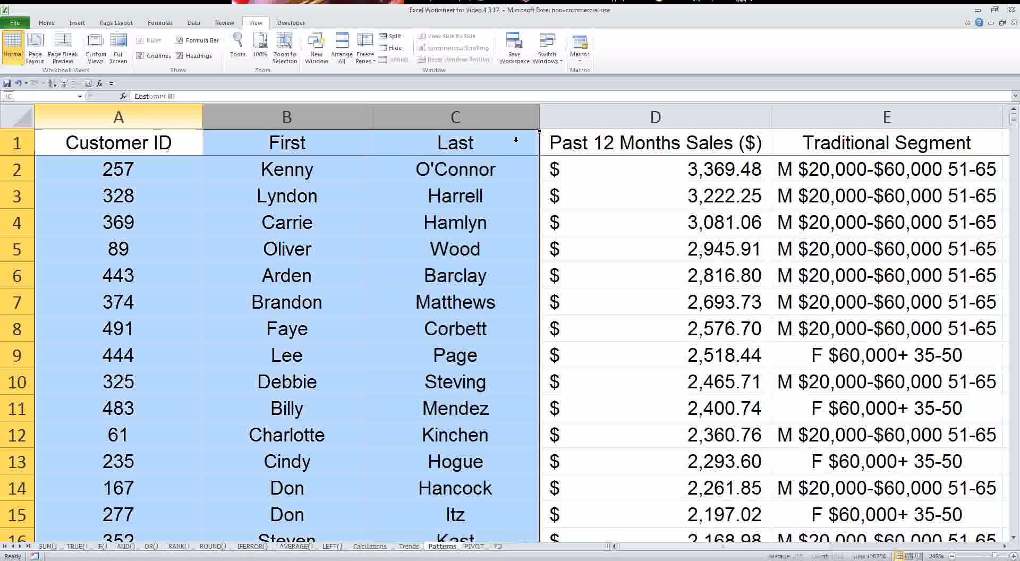
click(119, 169)
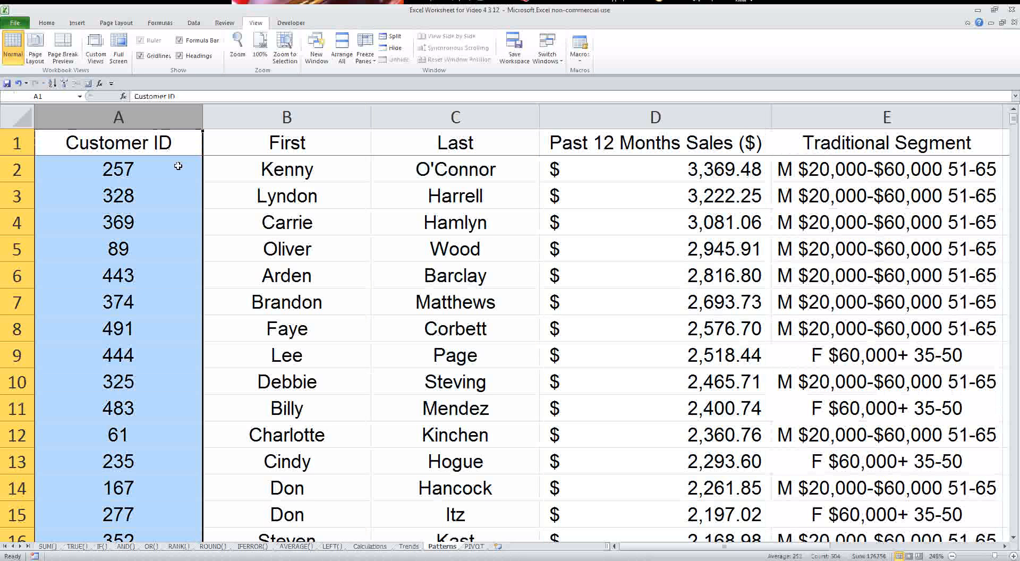
mouse_move(593, 253)
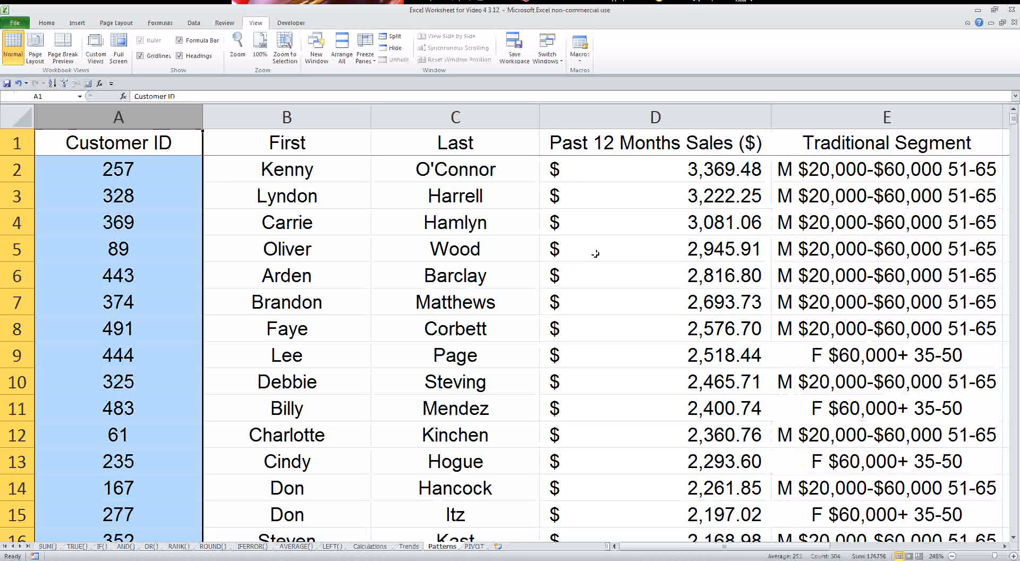
mouse_move(676, 551)
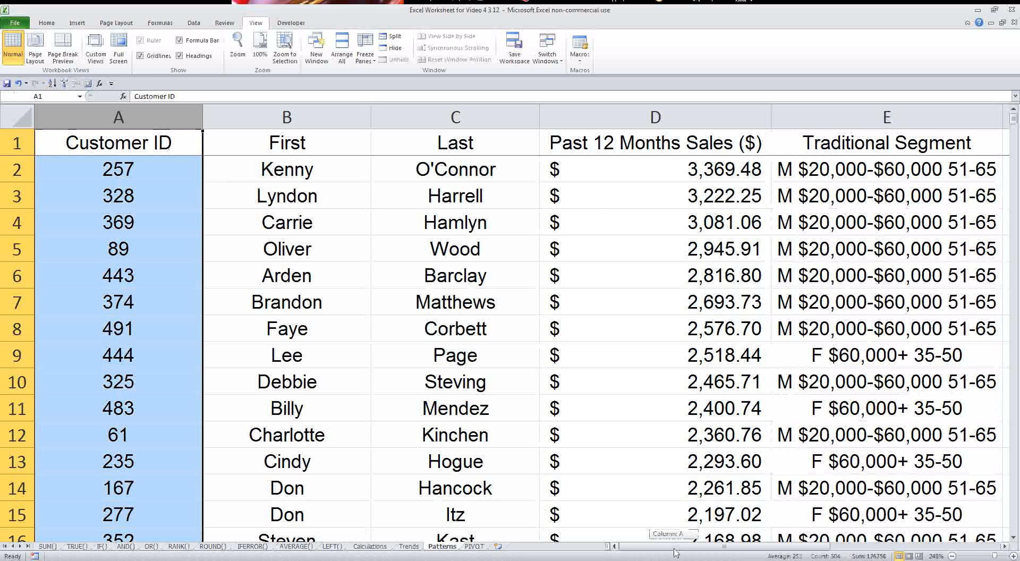
scroll(right, 3)
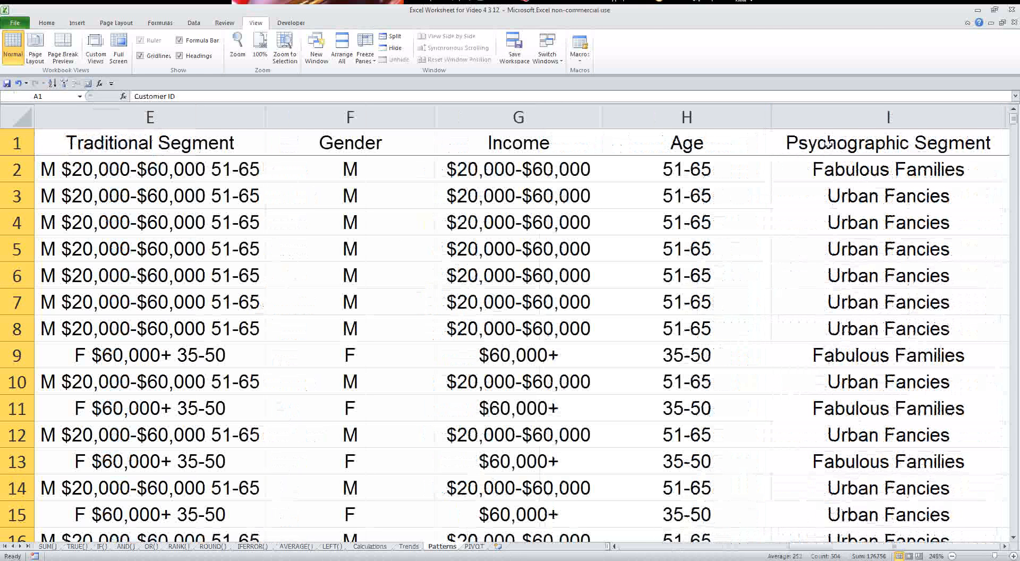
click(684, 116)
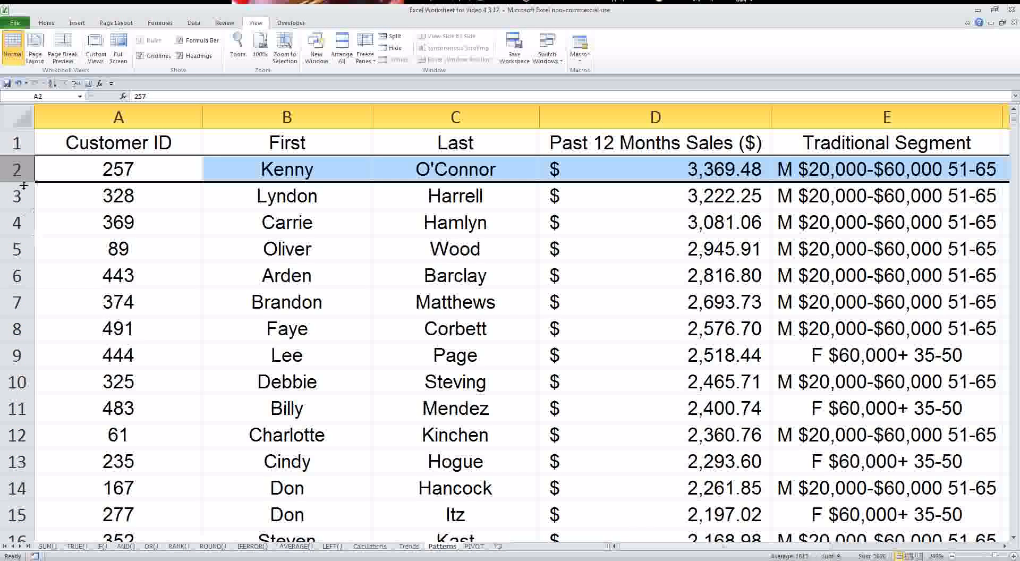
mouse_move(474, 242)
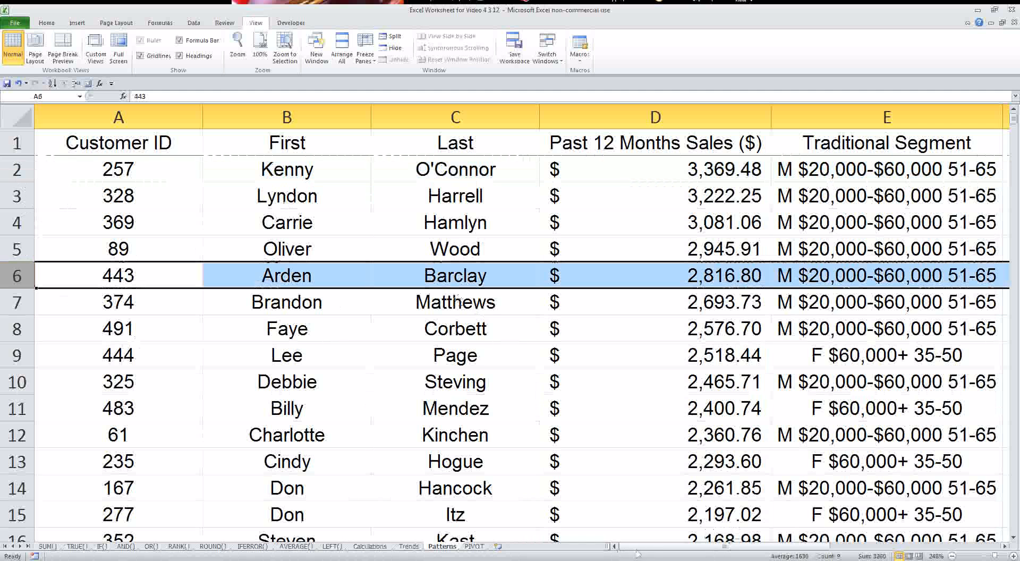
mouse_move(386, 345)
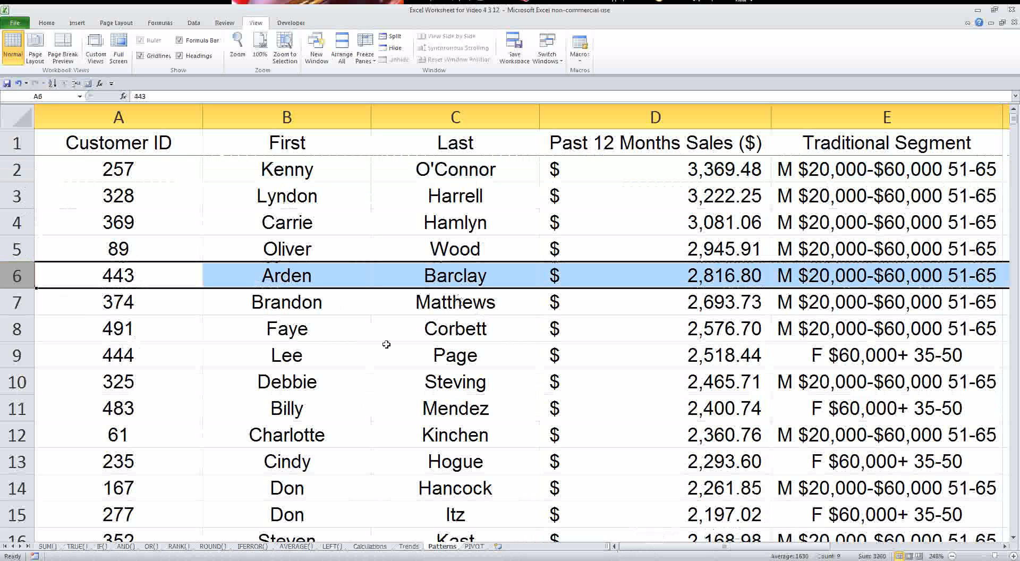
mouse_move(164, 137)
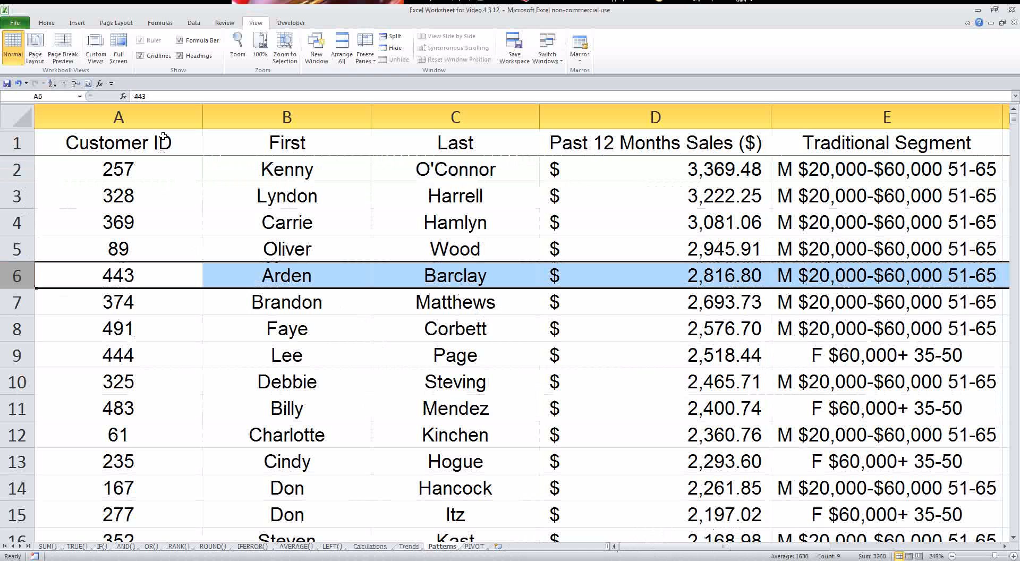
mouse_move(396, 411)
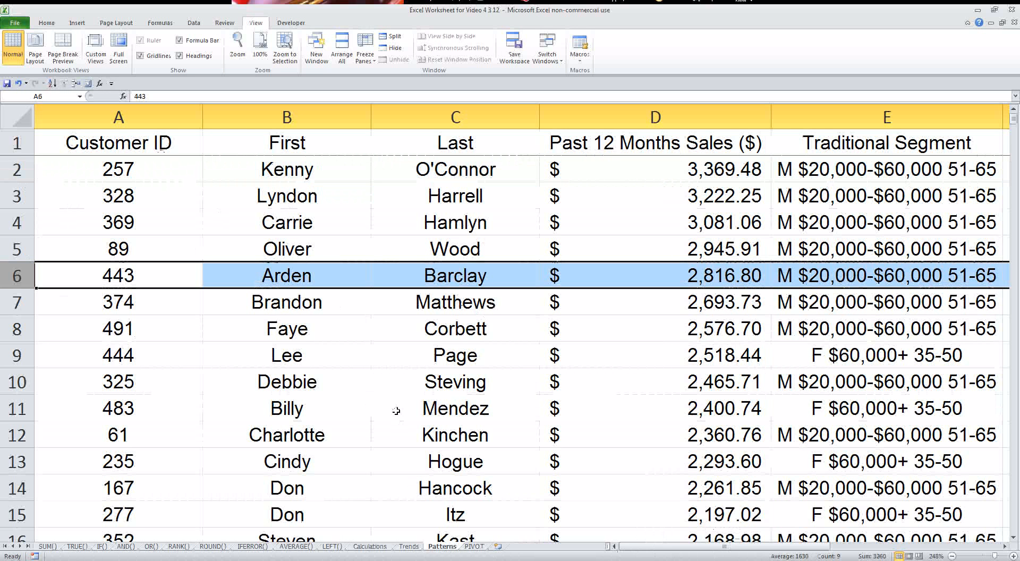
mouse_move(405, 398)
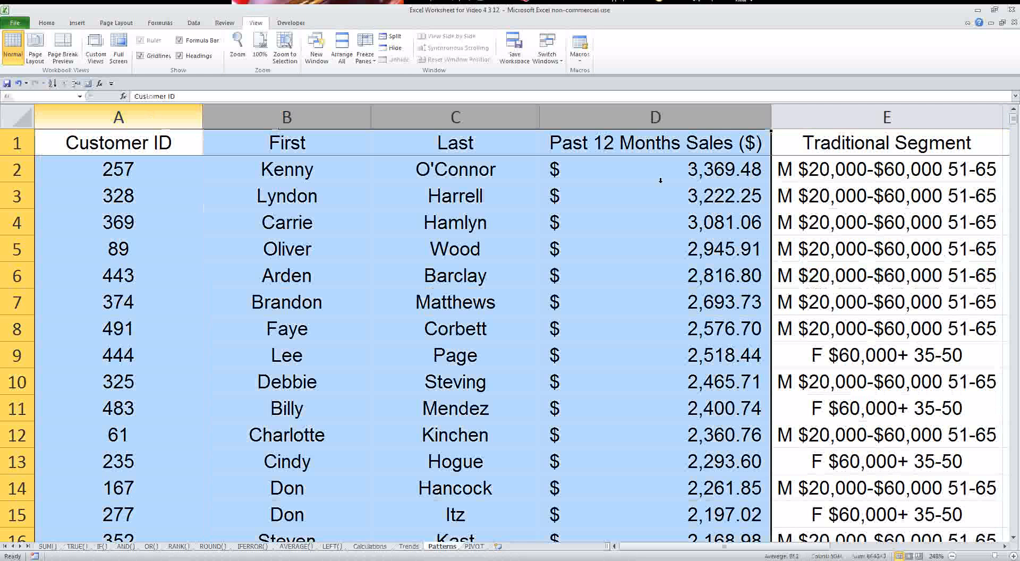
click(654, 223)
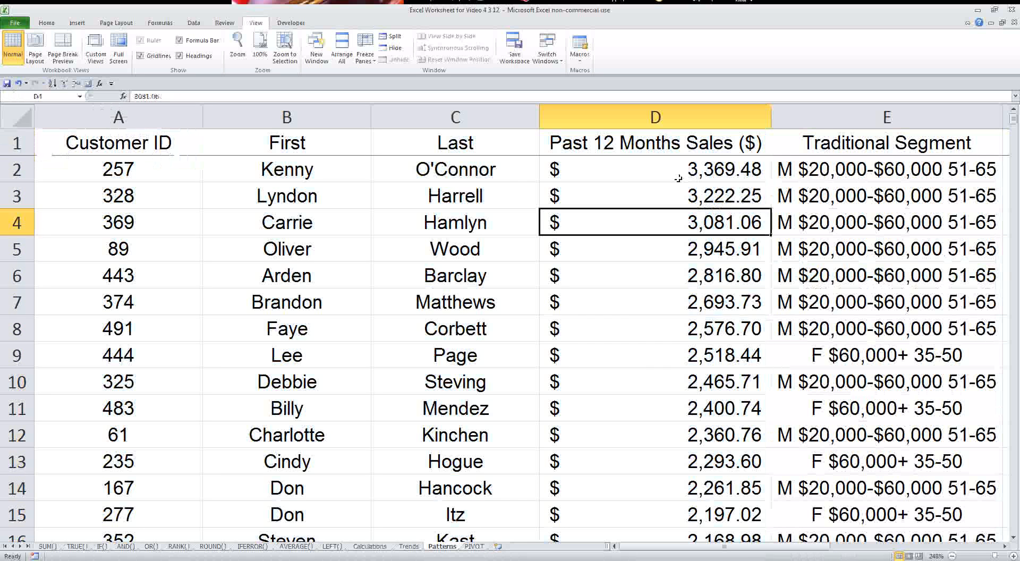
drag(654, 169, 653, 382)
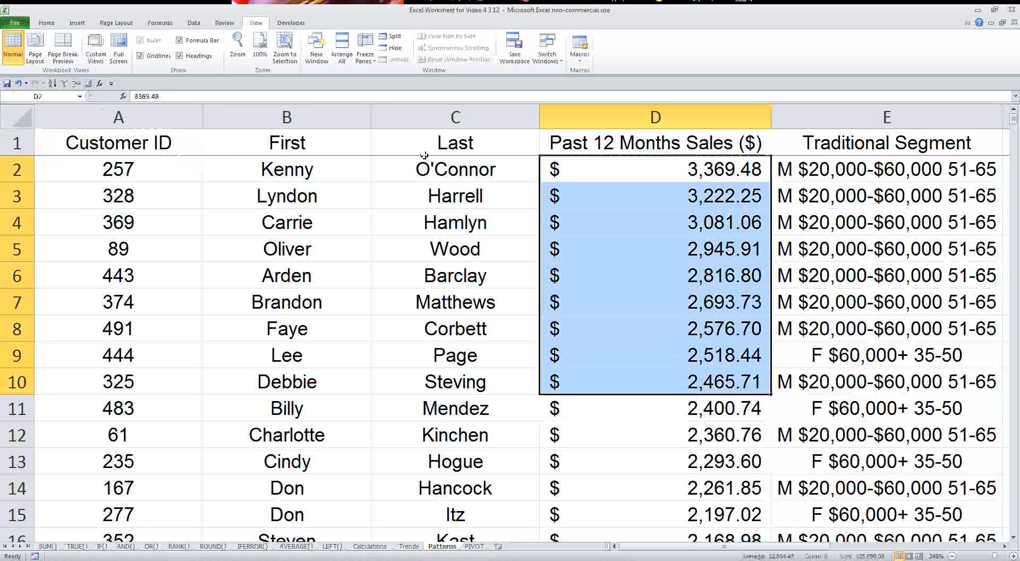
click(16, 117)
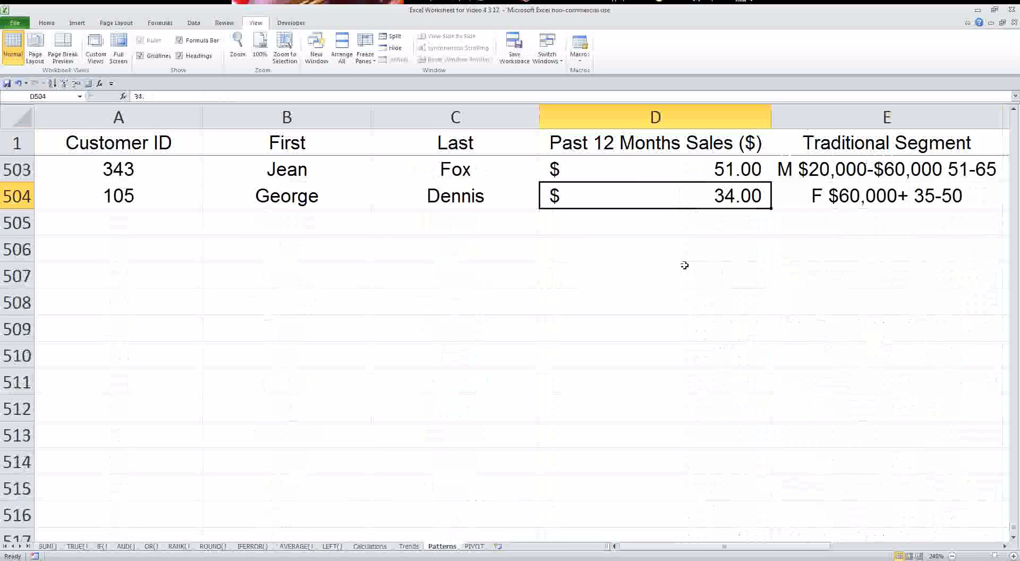
text(=avera)
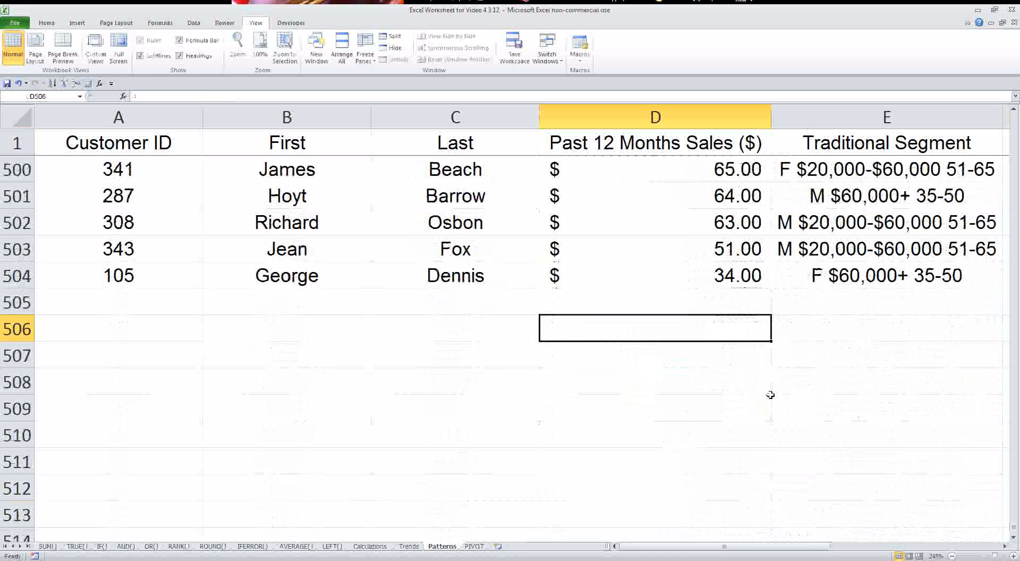
mouse_move(800, 339)
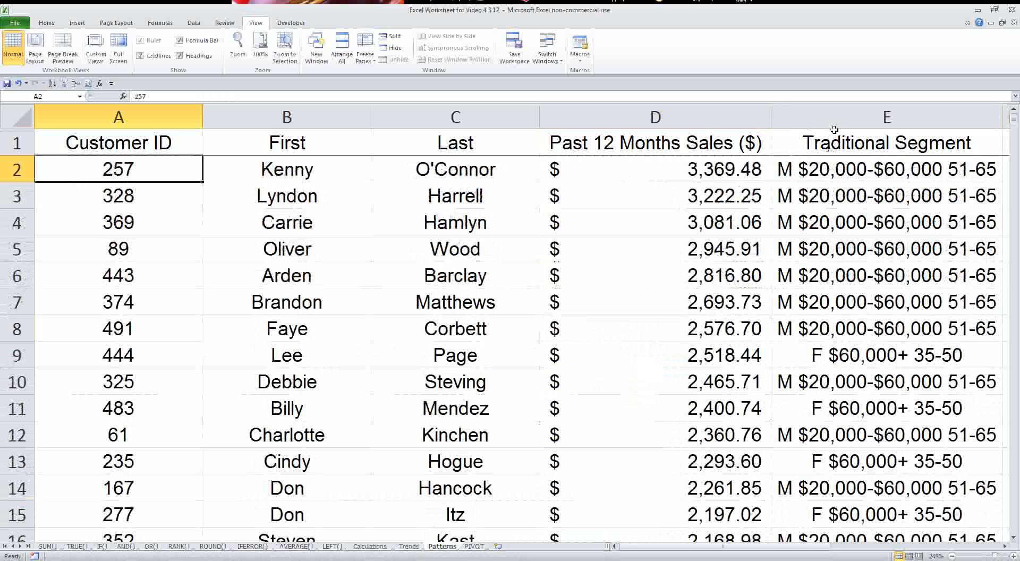
Insert a PivotTable from columns D:E onto a new worksheet, PIVOT2
click(887, 117)
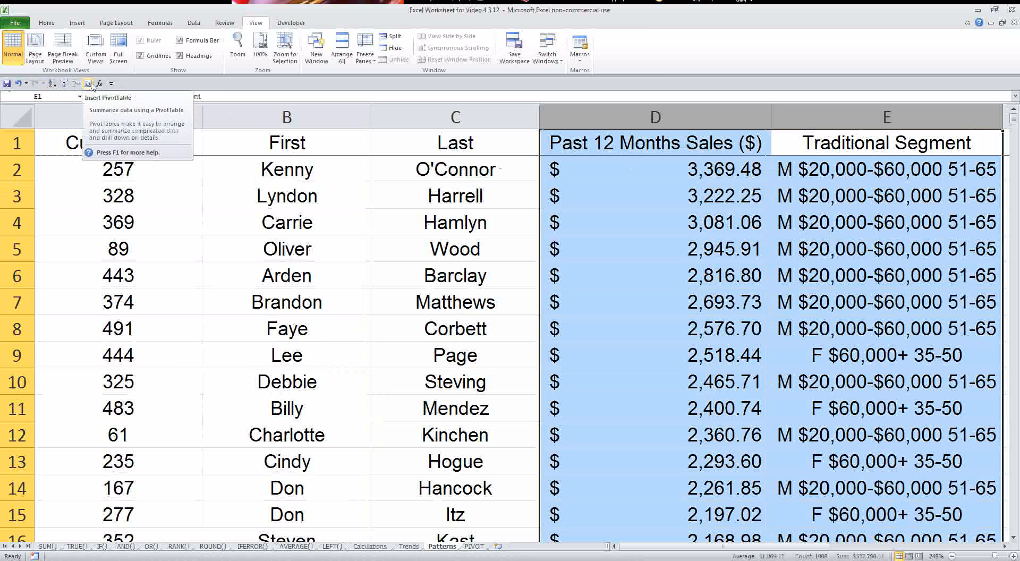
click(76, 23)
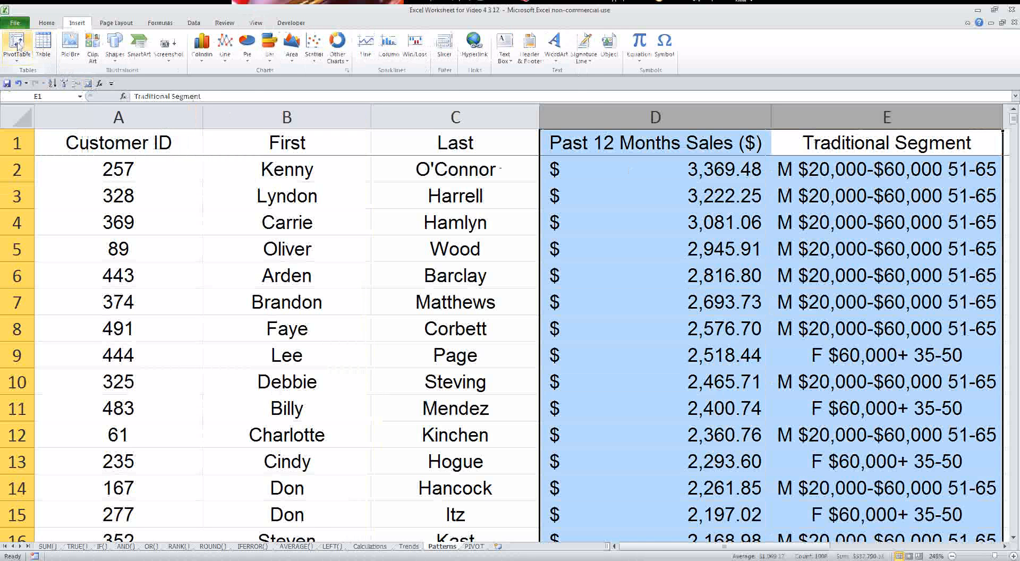
click(18, 45)
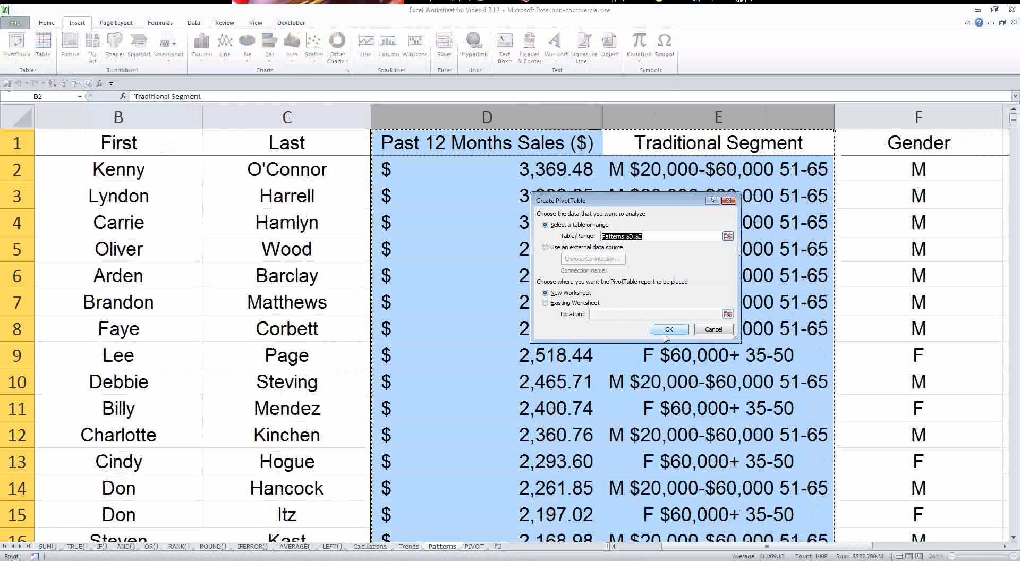
click(669, 329)
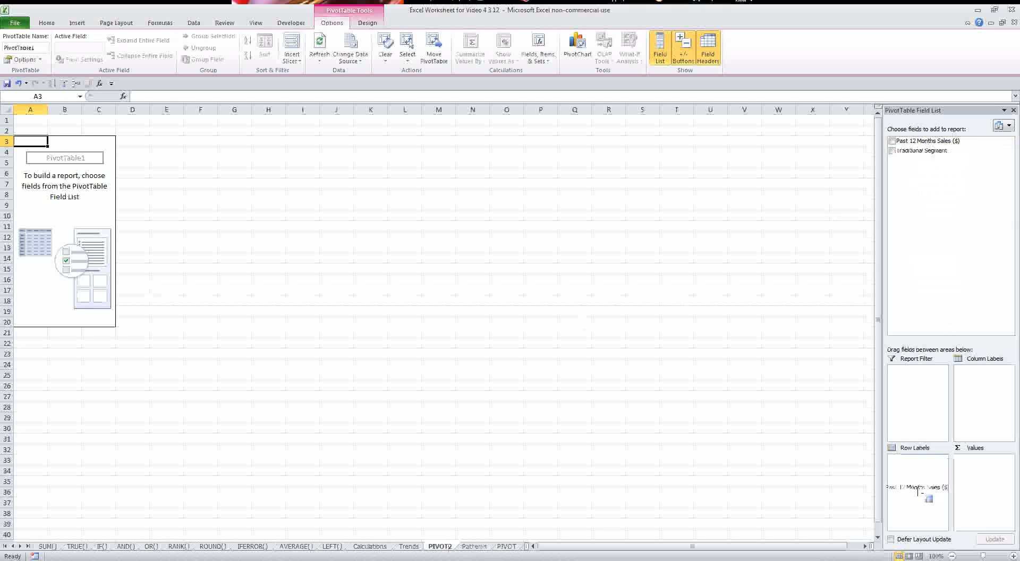
Build segment rows with sales count and filter out the (blank) row label, Grand Total 503
click(893, 140)
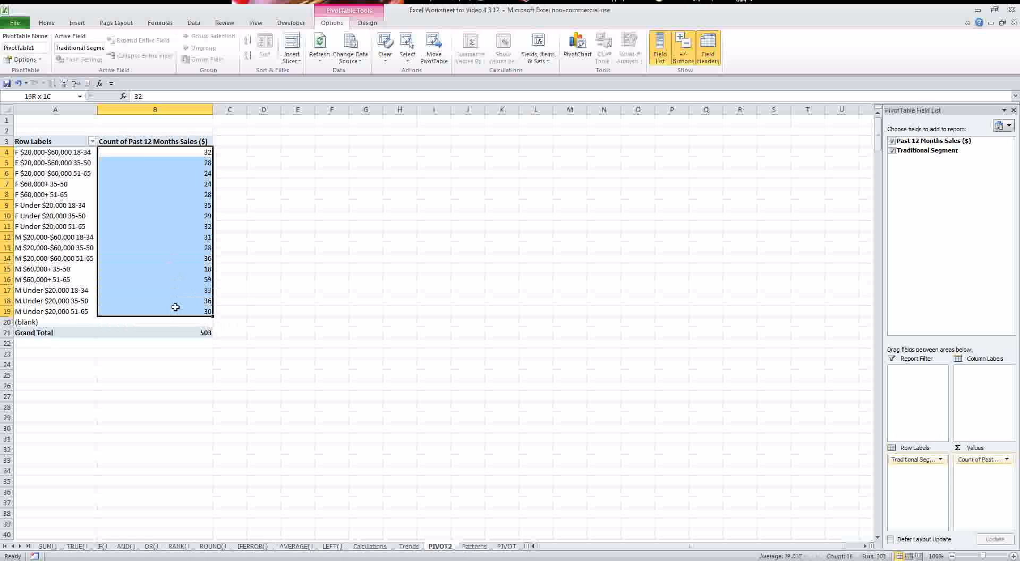
click(93, 142)
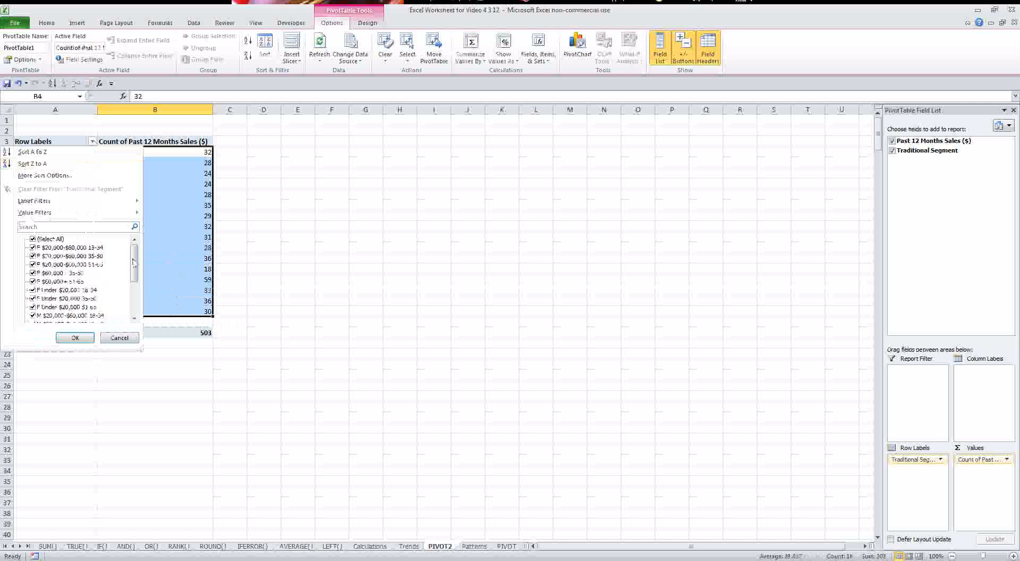
click(74, 337)
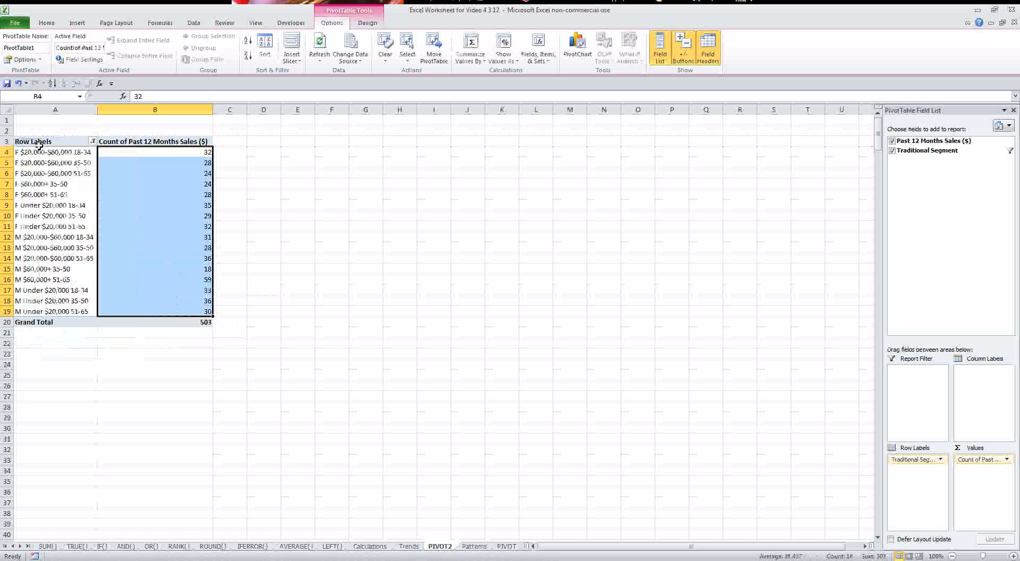
click(55, 152)
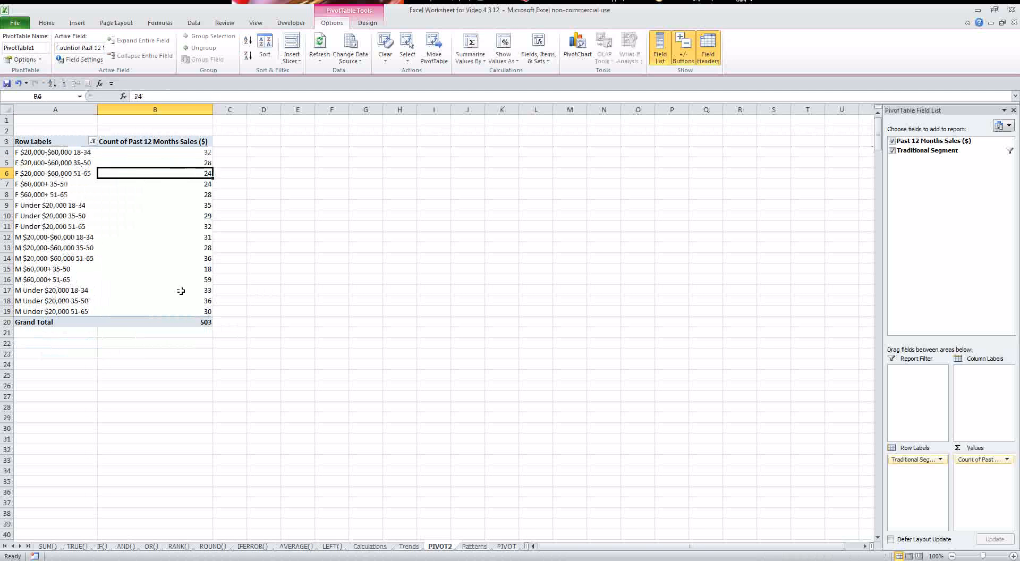
click(154, 280)
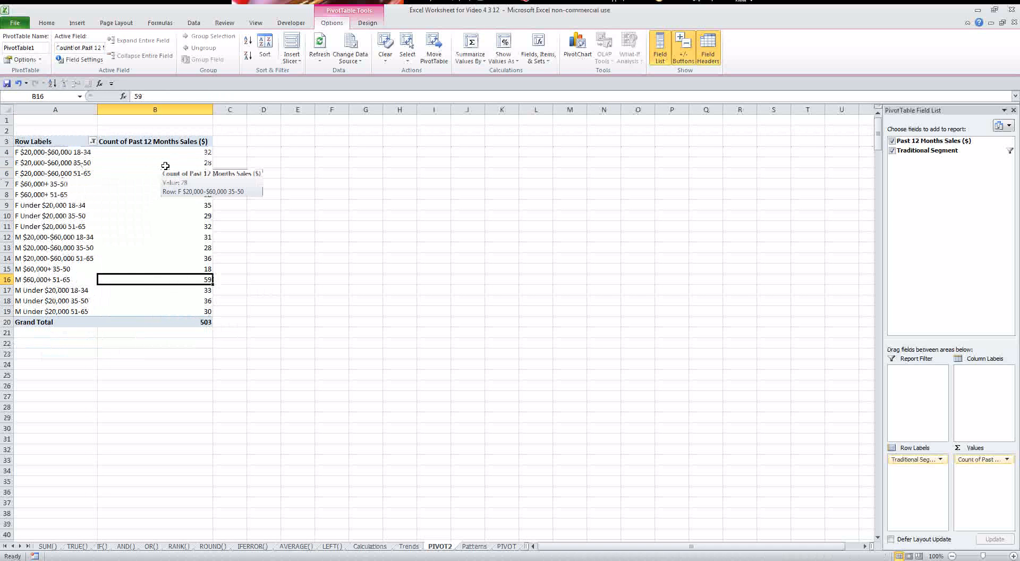
mouse_move(178, 167)
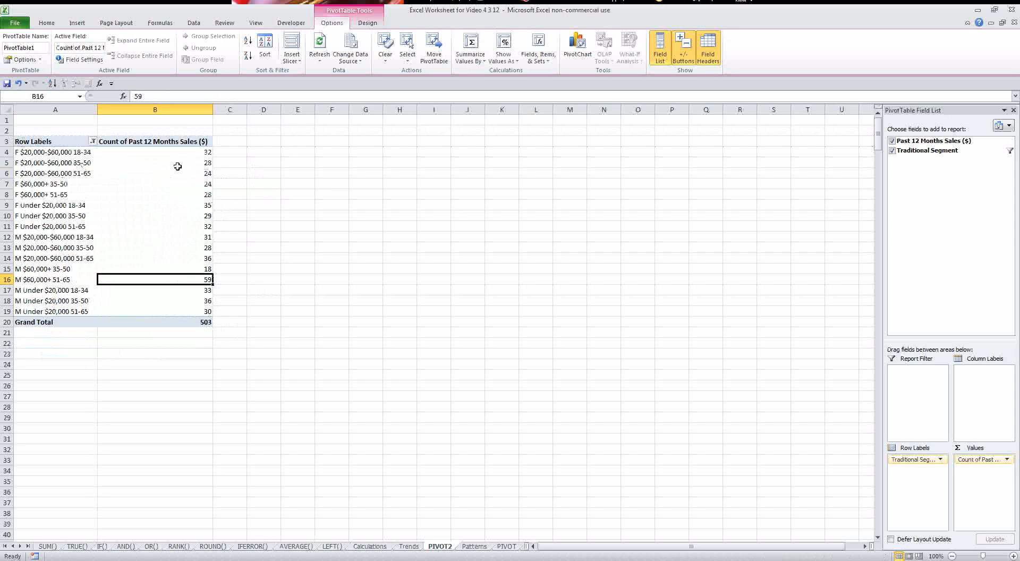
Summarize sales by Average via Value Field Settings and apply Accounting dollar format
right_click(155, 163)
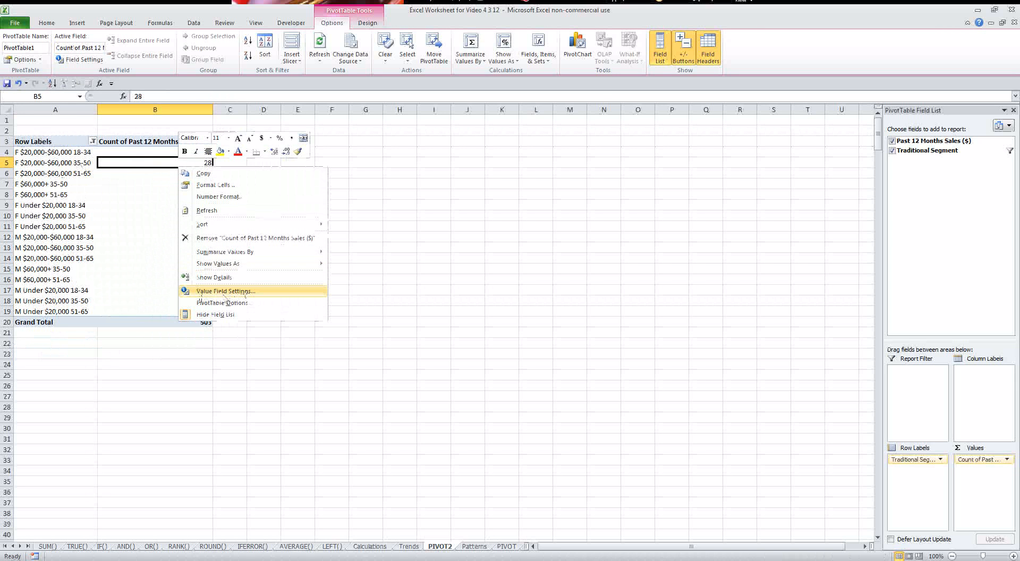
click(224, 292)
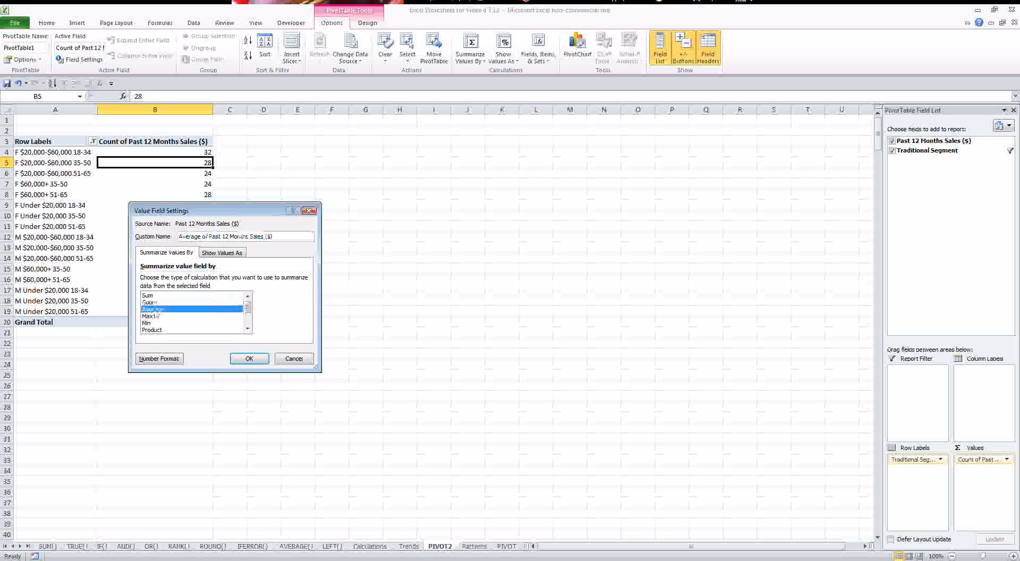
click(249, 360)
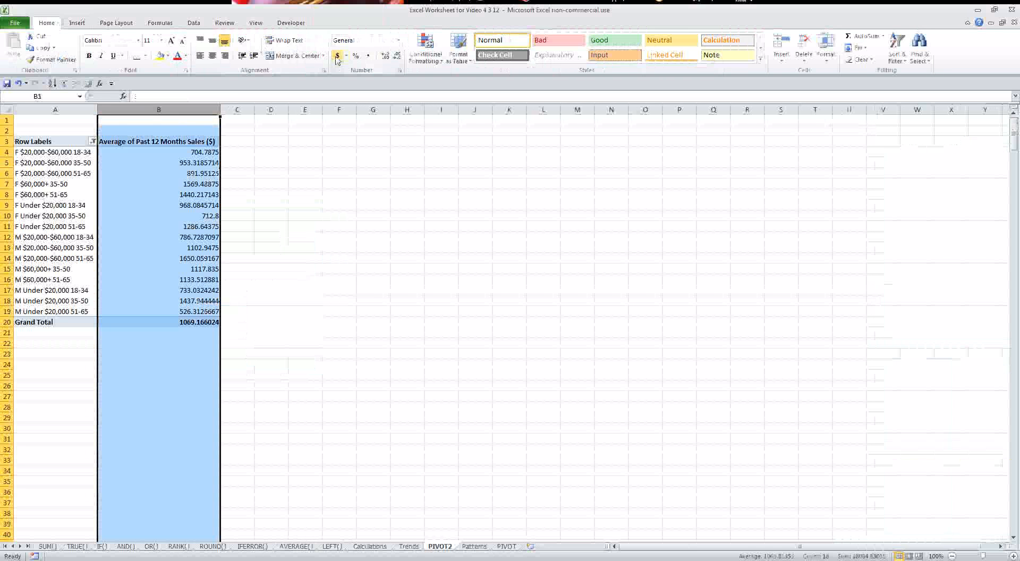
click(337, 55)
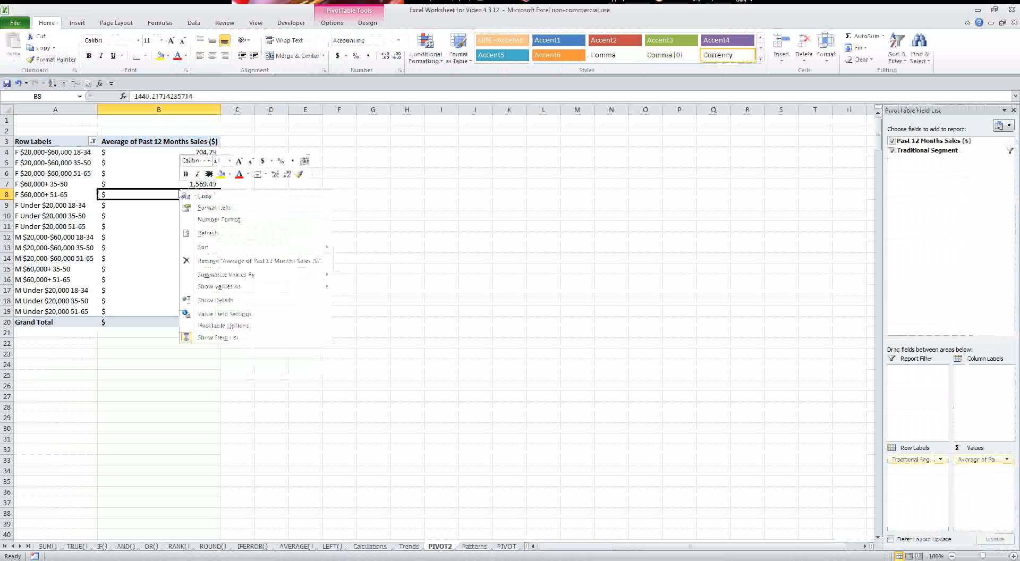
Summarize Past 12 Months Sales by Max, then by Min (Grand Total minimum 34)
click(227, 313)
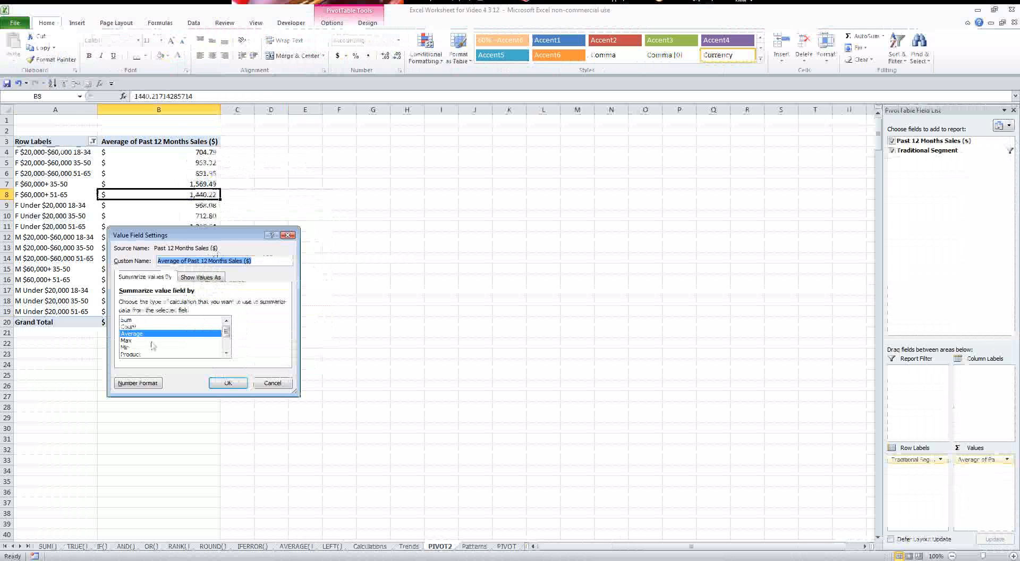
click(228, 382)
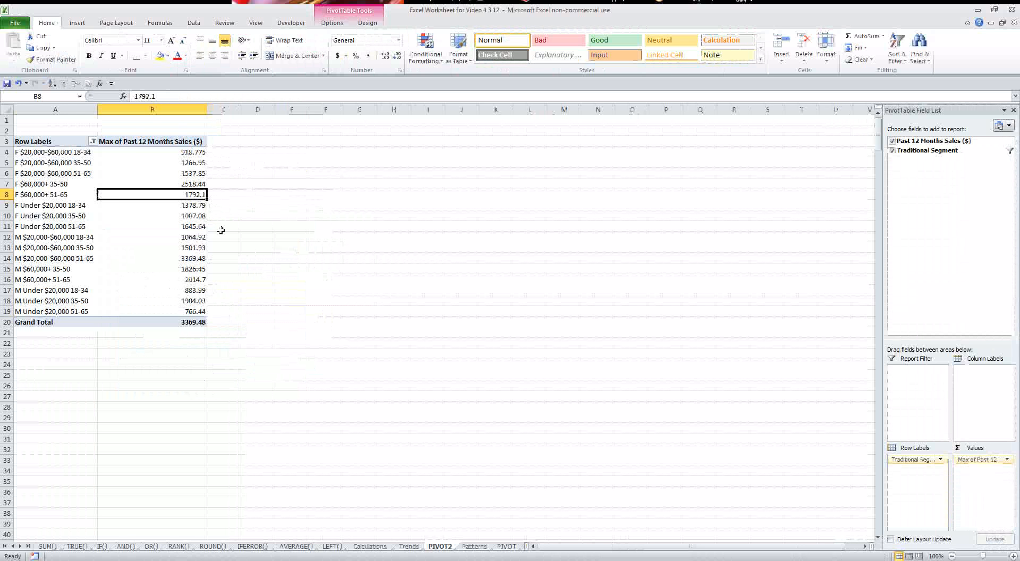
mouse_move(192, 173)
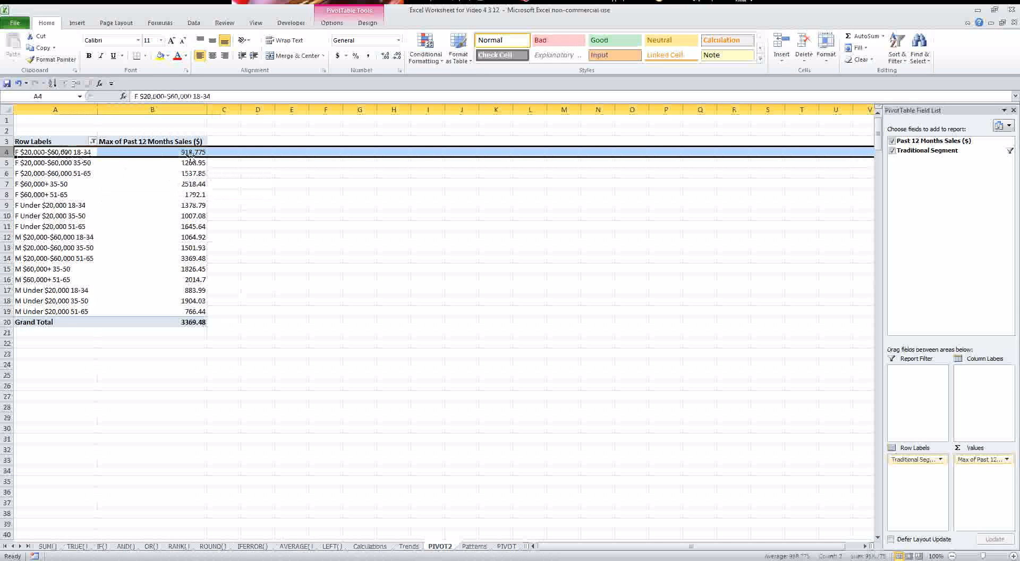
click(152, 152)
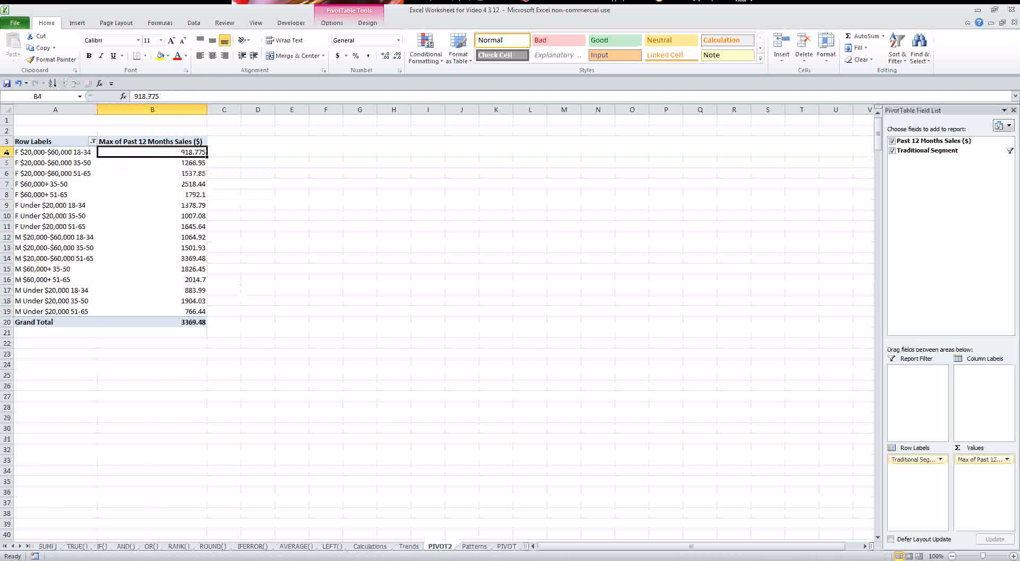
click(53, 227)
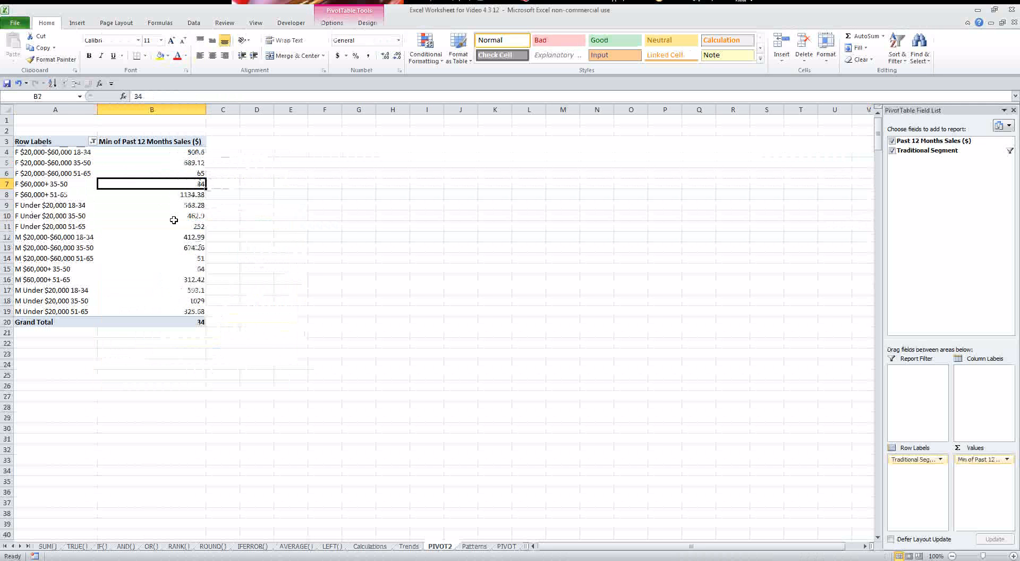
Switch the value summary back to Count of Past 12 Months Sales, Grand Total 503
right_click(152, 216)
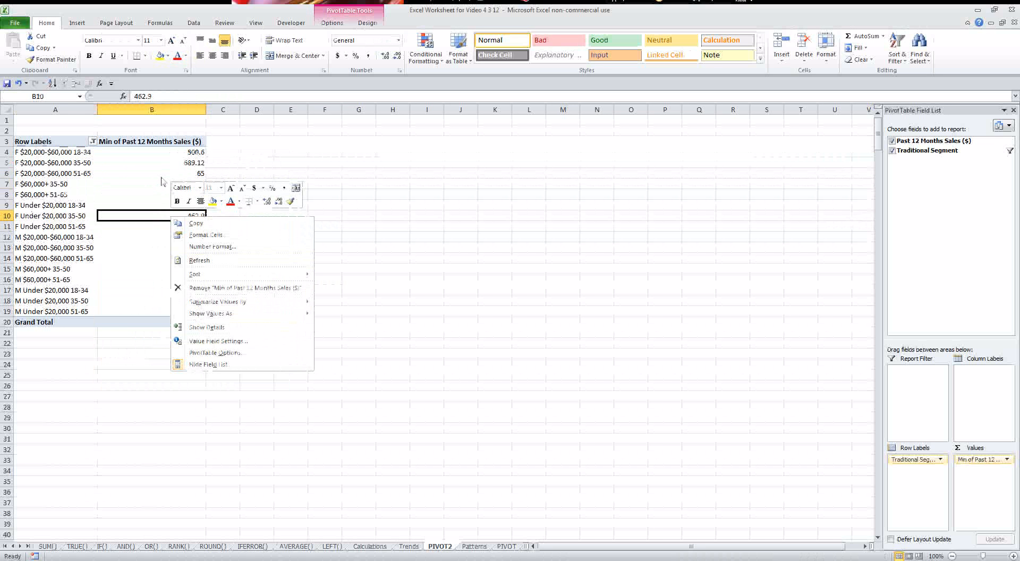
click(218, 340)
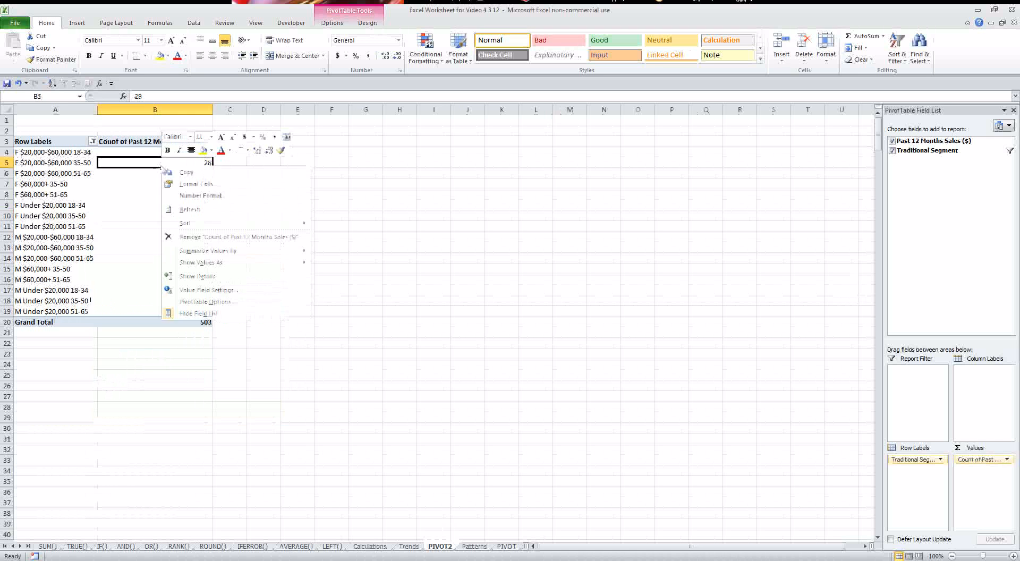
Summarize sales as a Sum in Accounting dollar format, Grand Total $537,790.51
click(210, 290)
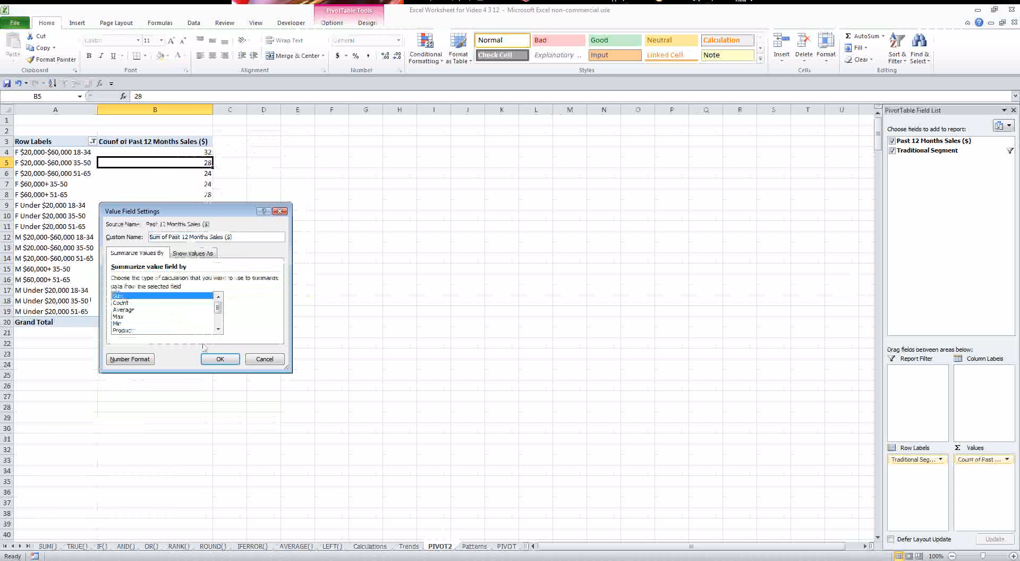
click(220, 359)
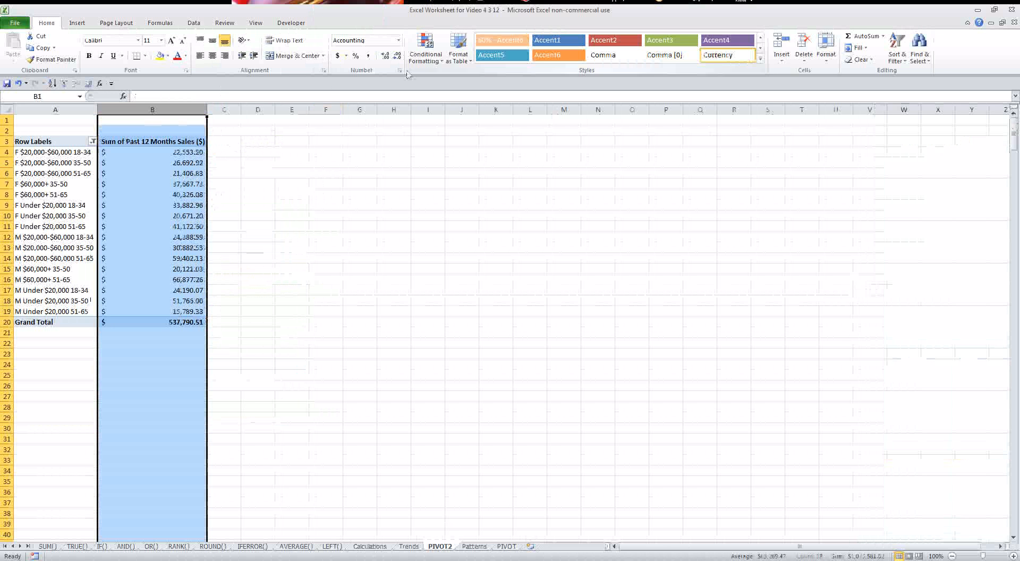
click(55, 206)
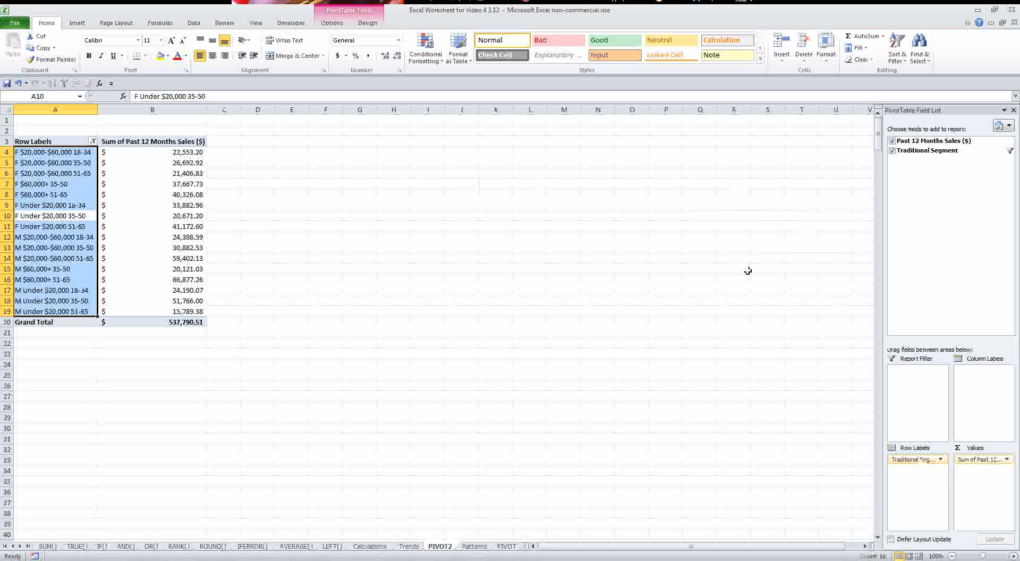
mouse_move(688, 260)
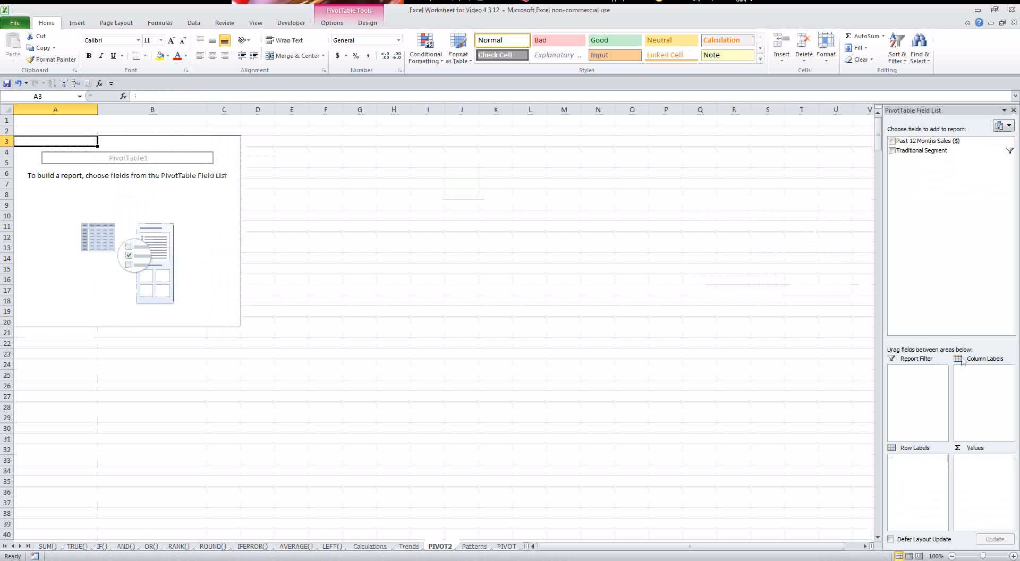
mouse_move(918, 394)
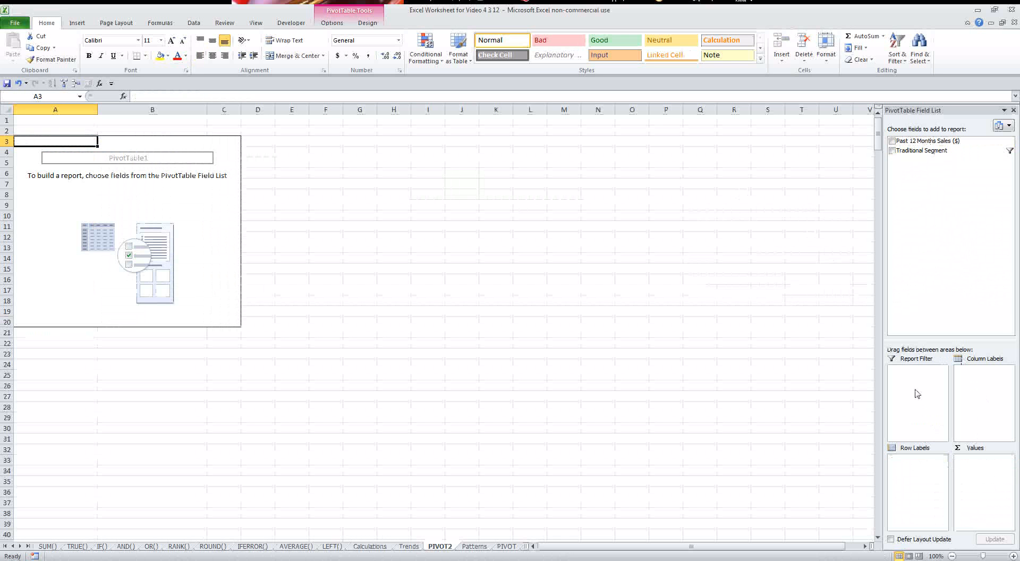
Place Past 12 Months Sales in Column Labels and Count of Traditional Segment in Values
drag(922, 140, 984, 412)
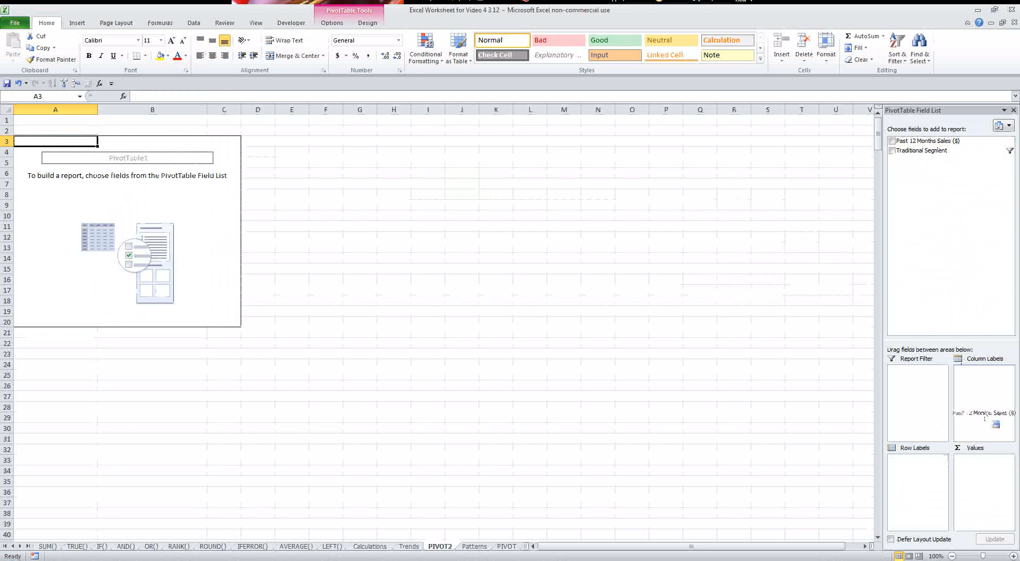
click(892, 150)
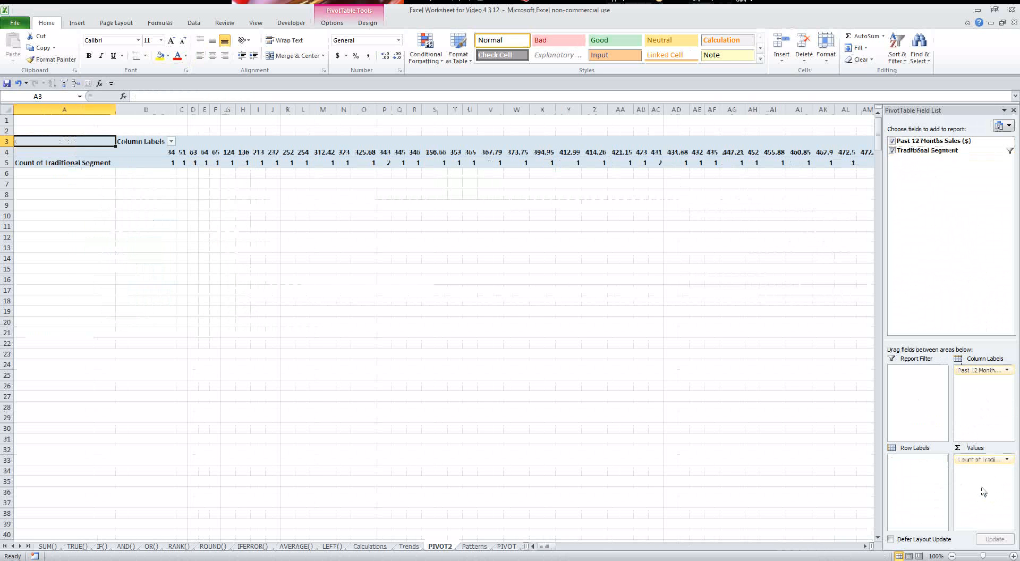